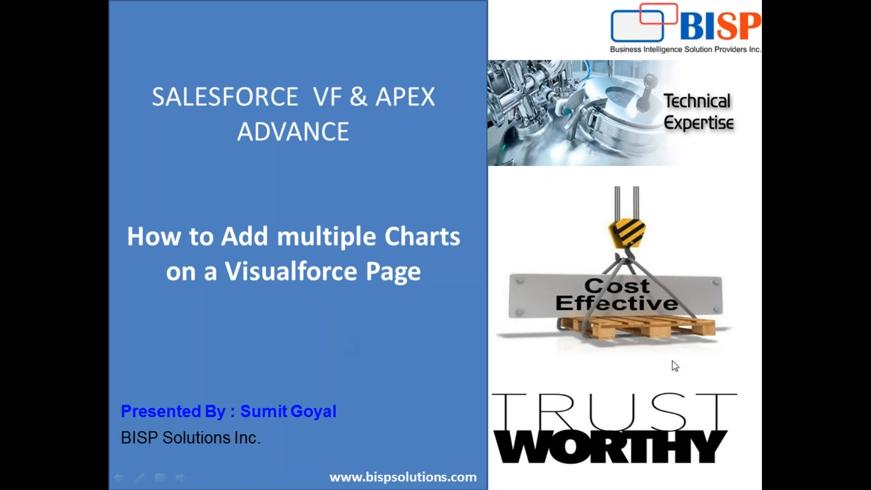
pyautogui.moveTo(674, 363)
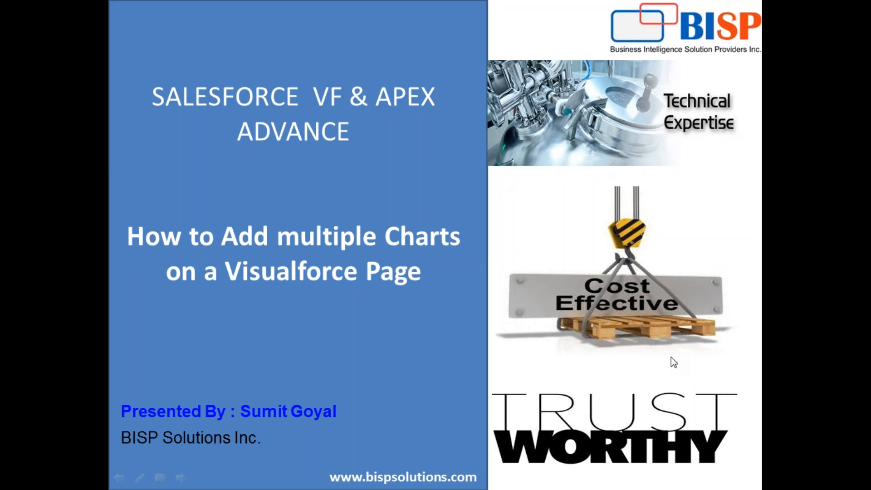
pyautogui.moveTo(672, 343)
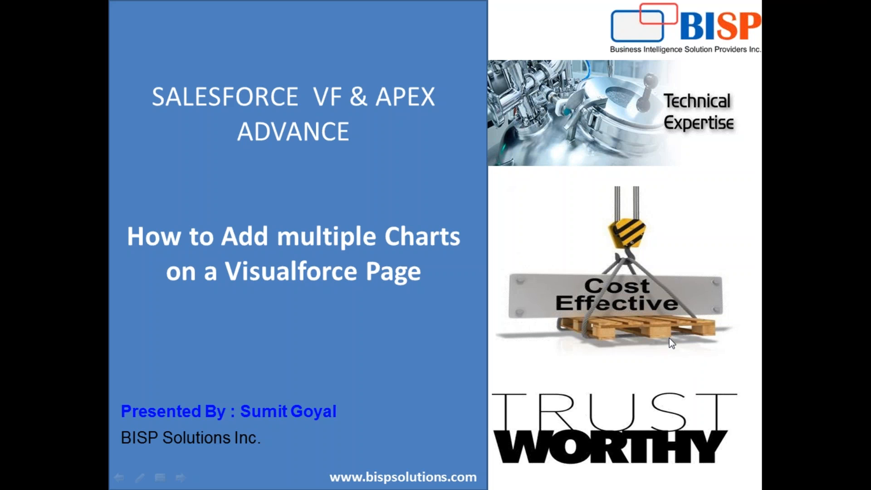
pyautogui.moveTo(680, 359)
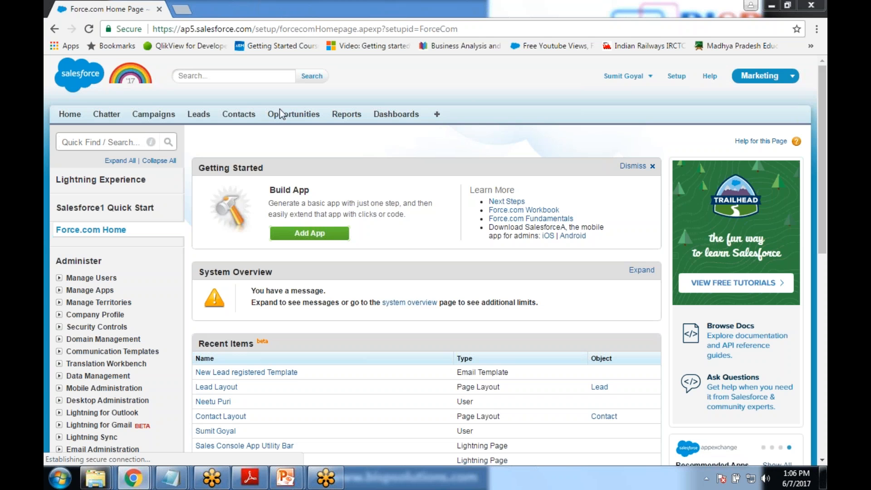
# Show the All Opportunities list with accounts, amounts, close dates and stages for 33 records
pyautogui.click(293, 115)
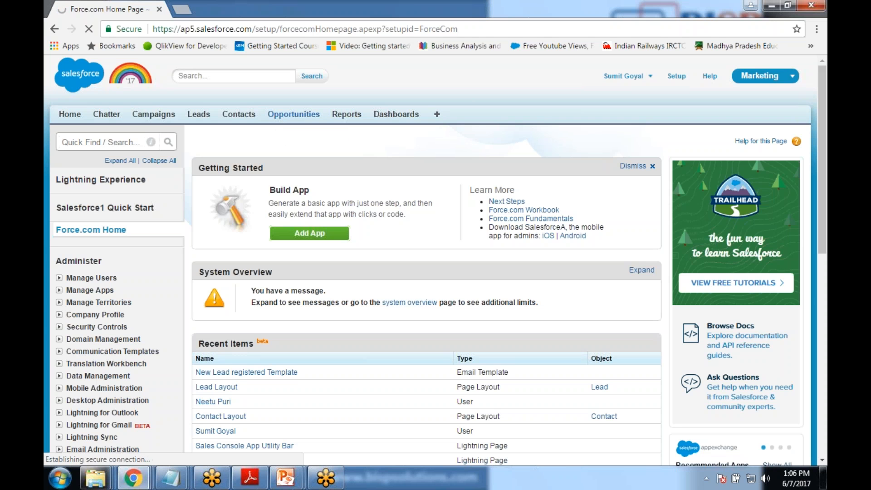
pyautogui.click(293, 115)
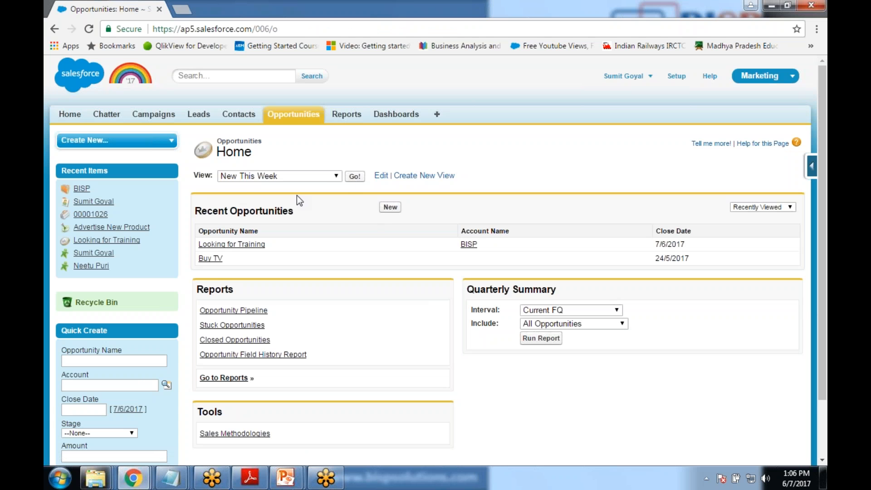
pyautogui.click(355, 176)
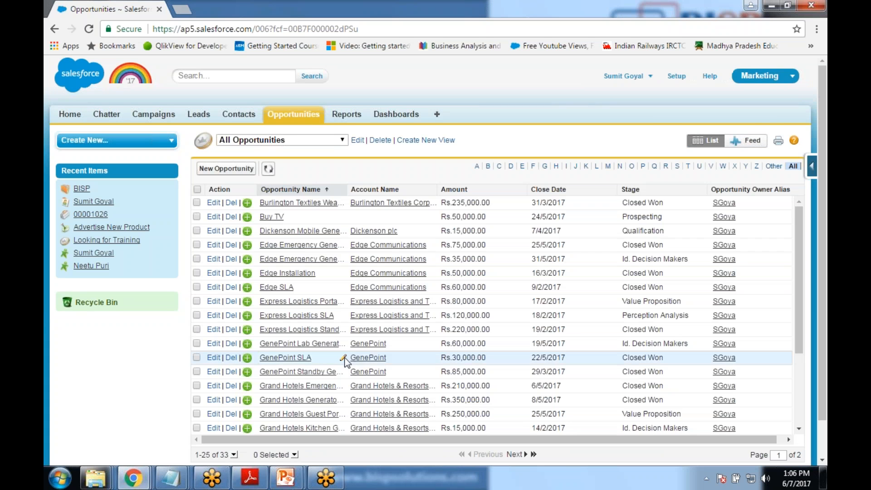
pyautogui.scroll(-3)
pyautogui.write('/')
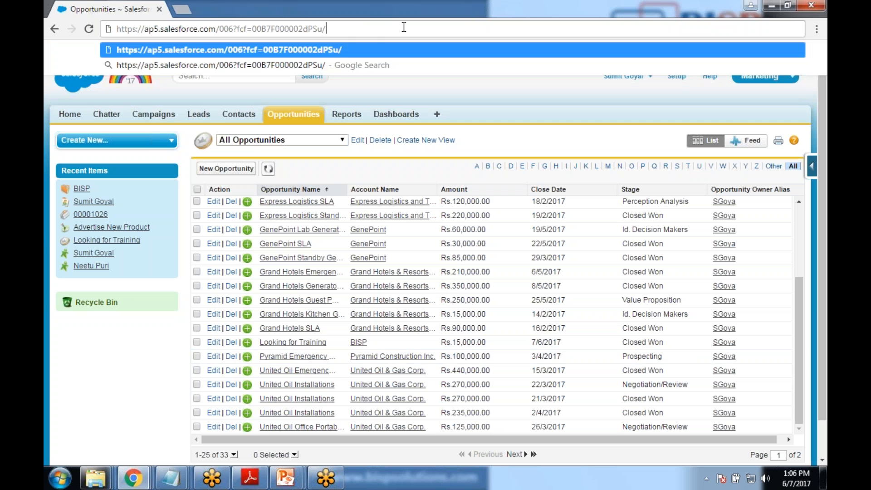
# Navigate to the /apex/multiplecharts address, correcting the misspelled page name
pyautogui.write('apex.')
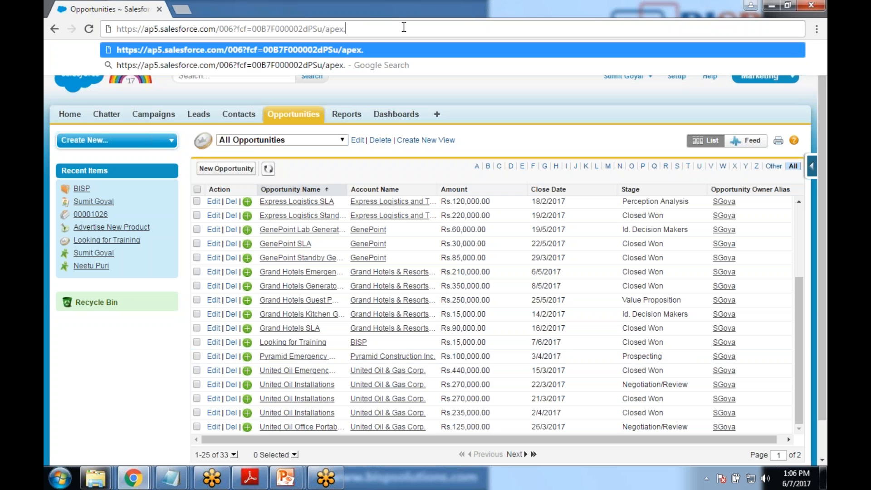
pyautogui.write('mulkt')
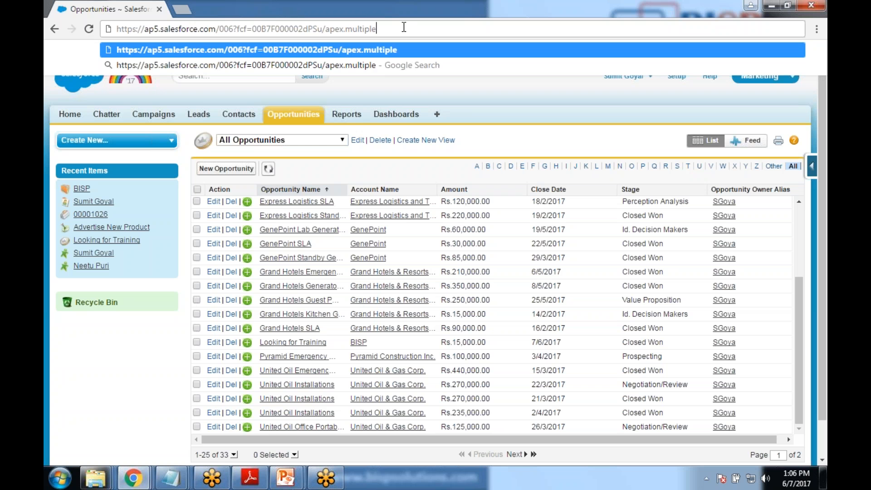
pyautogui.press('Backspace')
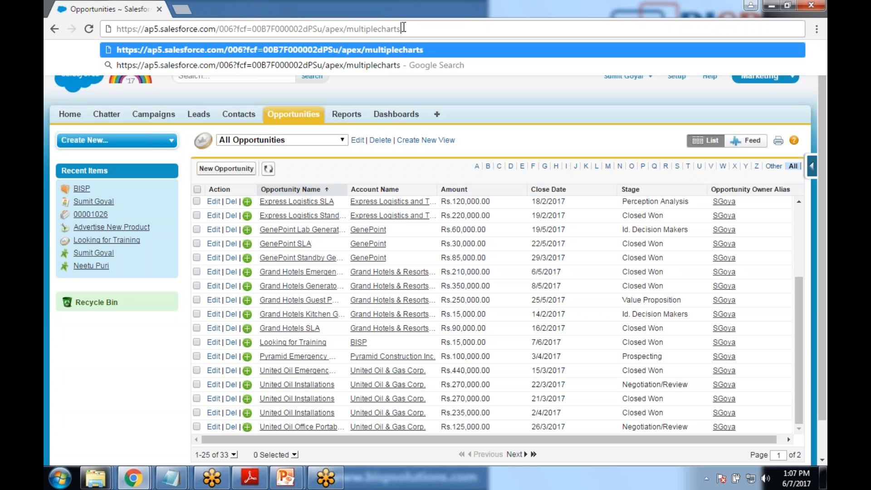
pyautogui.press('Enter')
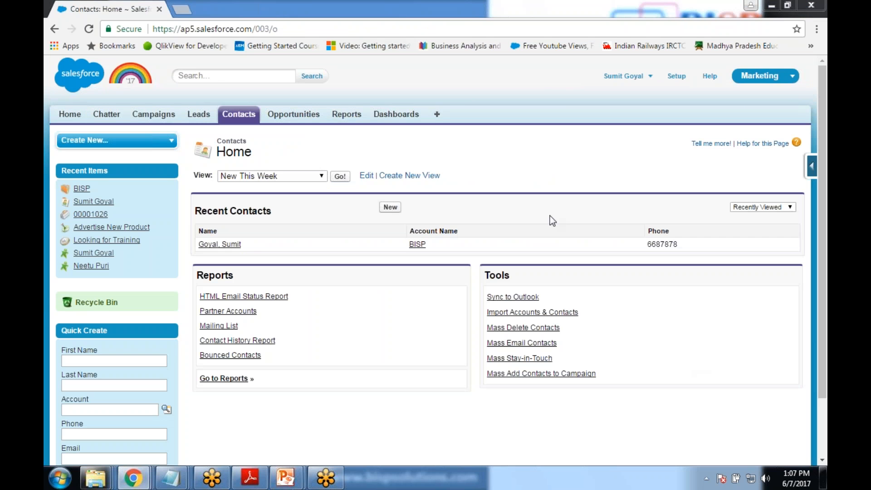
# Re-enter the apex/multiplecharts path and select the page-not-found message text
pyautogui.doubleClick(268, 29)
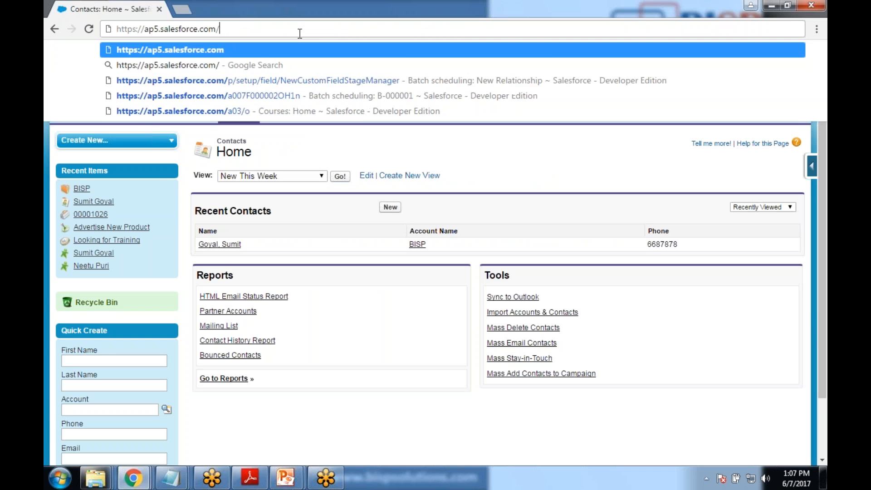
pyautogui.write('apex/multiplecharts')
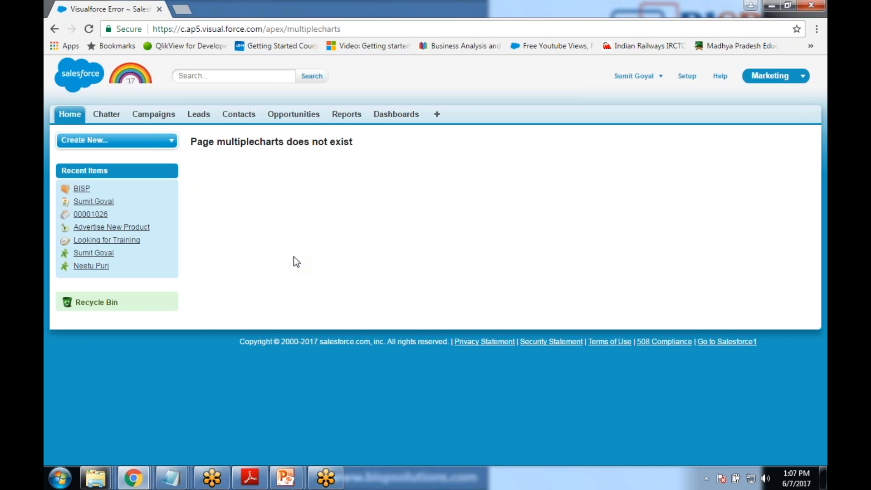
pyautogui.moveTo(694, 384)
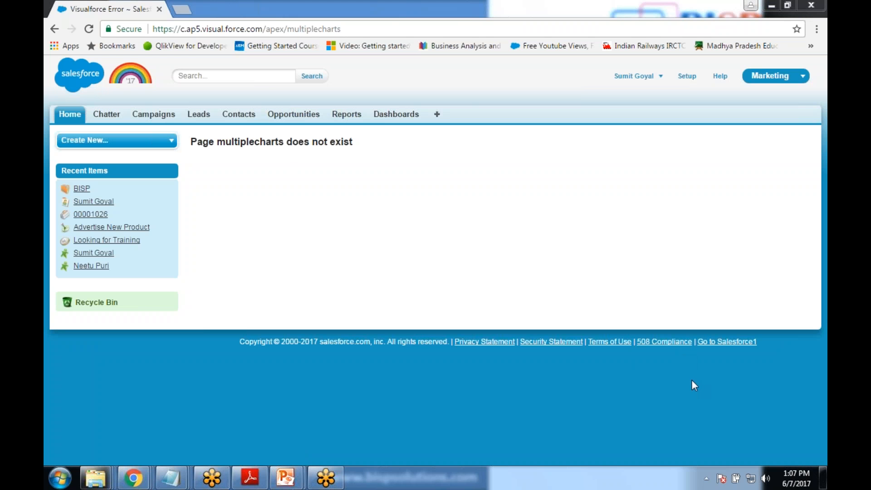
pyautogui.moveTo(705, 363)
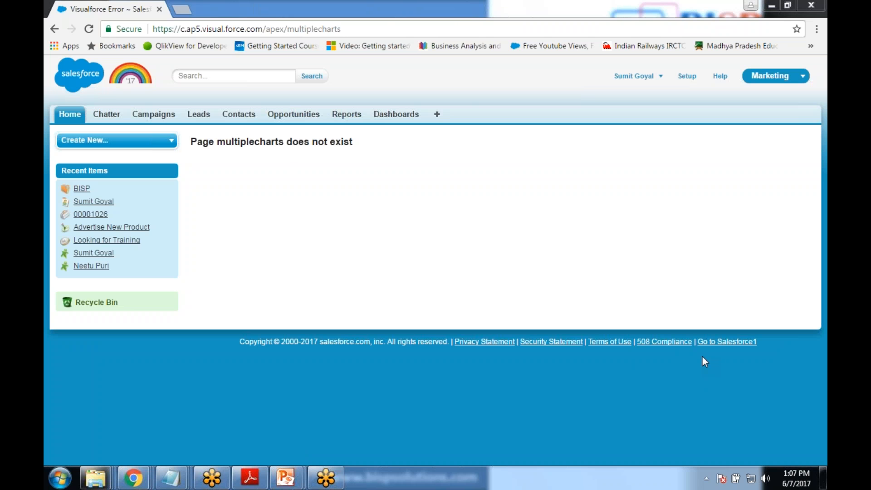
pyautogui.tripleClick(272, 142)
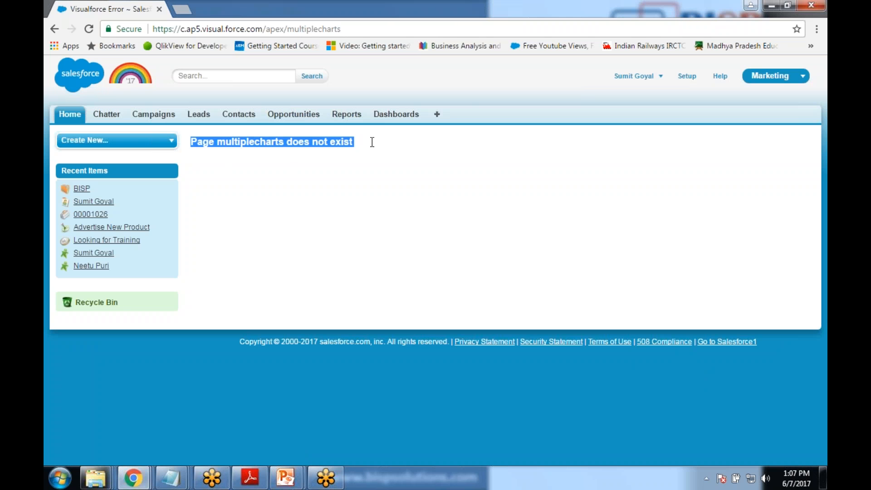
pyautogui.moveTo(208, 177)
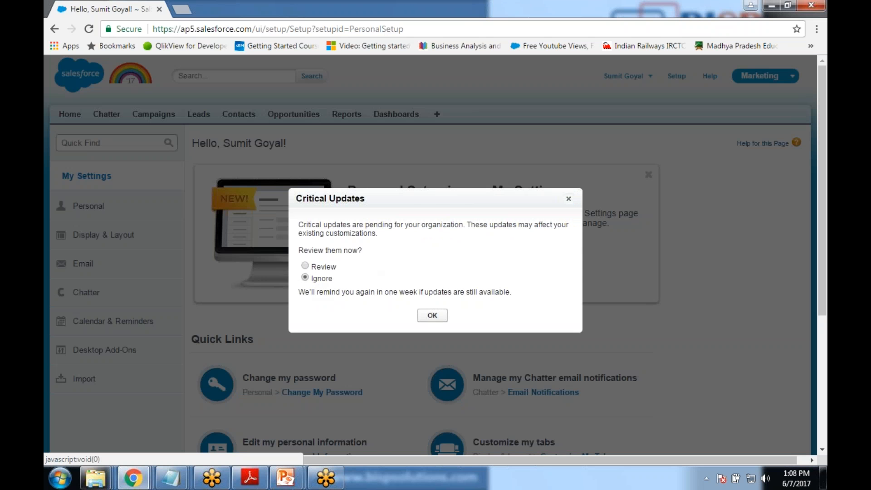
# Dismiss the Critical Updates notice, edit and save the Advanced User Details, then select the address
pyautogui.click(432, 315)
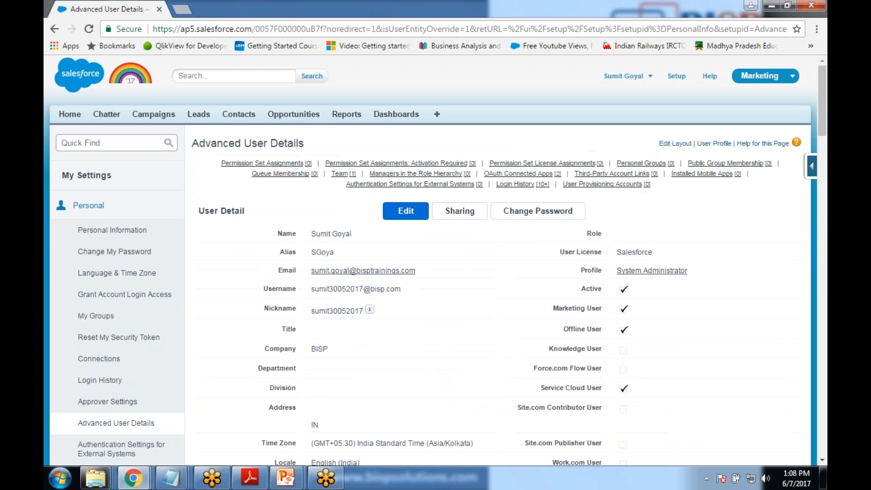
pyautogui.click(406, 210)
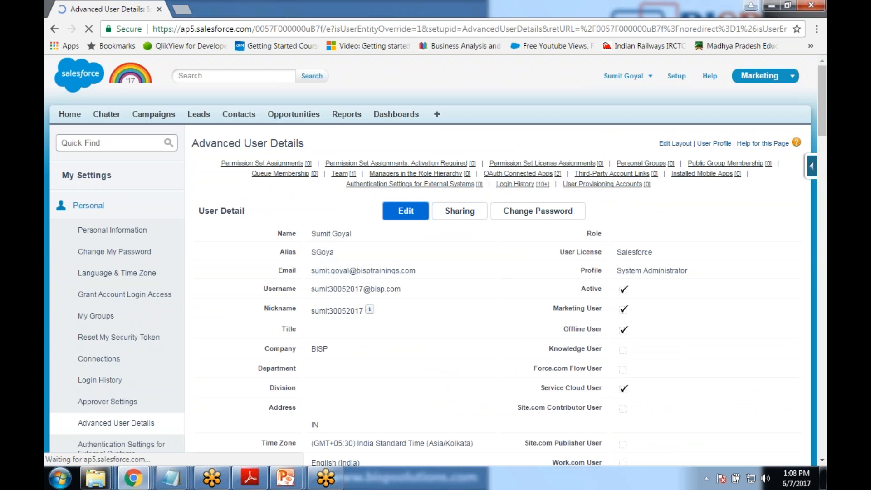
pyautogui.click(406, 210)
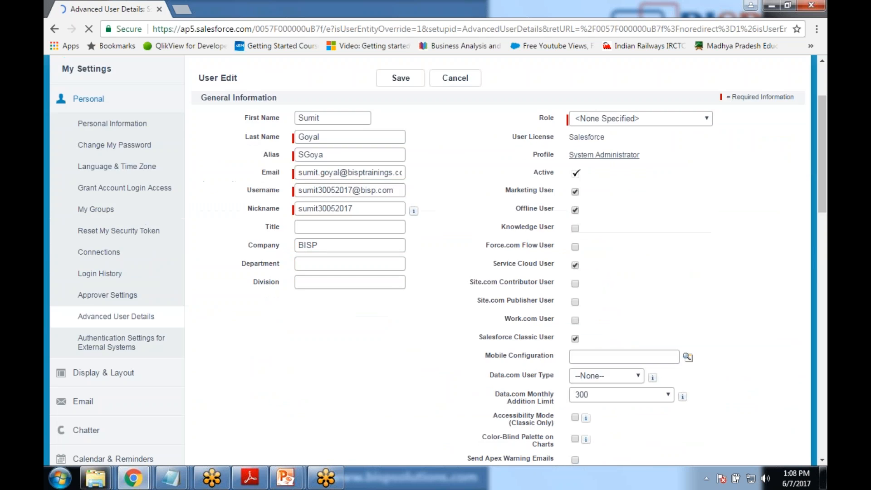
pyautogui.scroll(-3)
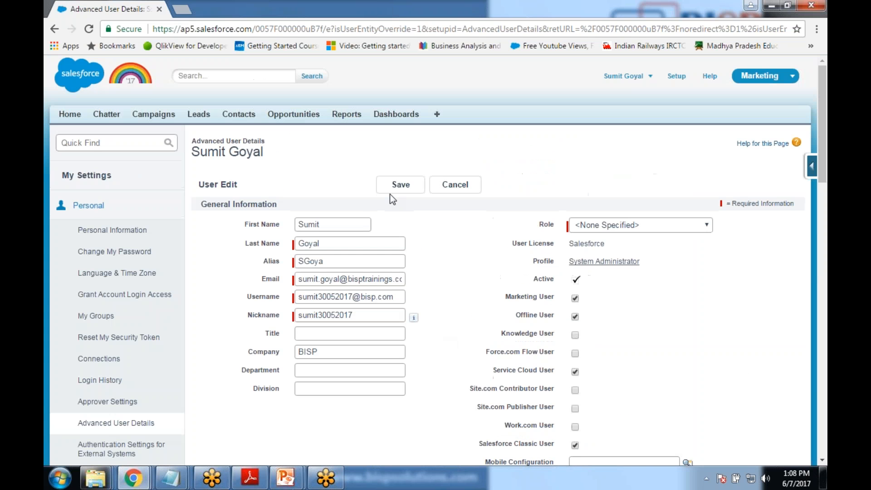
pyautogui.click(400, 184)
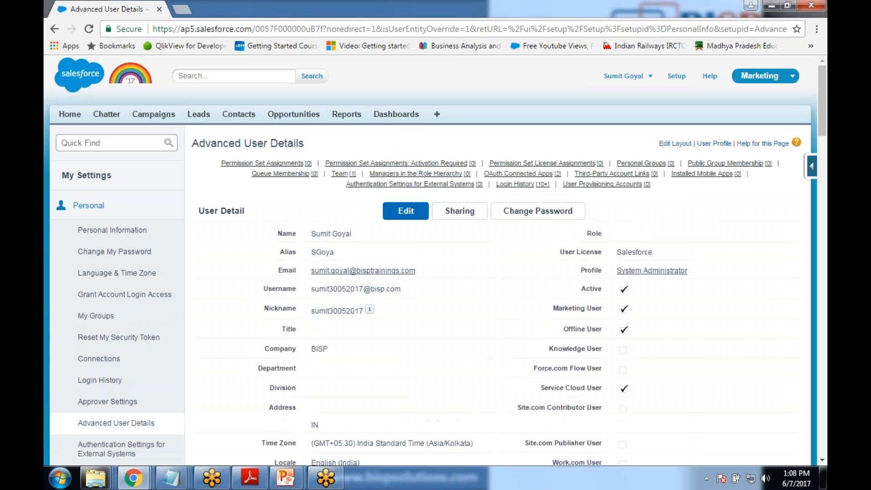
pyautogui.click(389, 29)
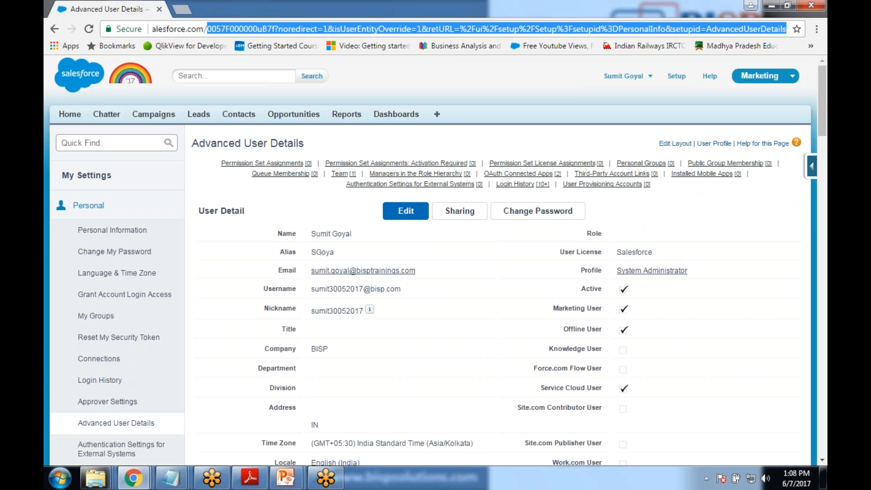
pyautogui.write('https://ap5.salesforce.com/apex/')
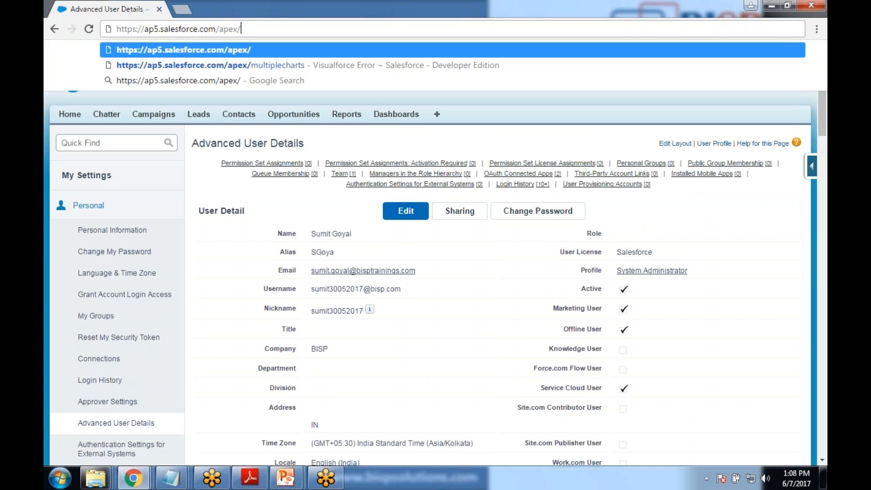
pyautogui.click(210, 65)
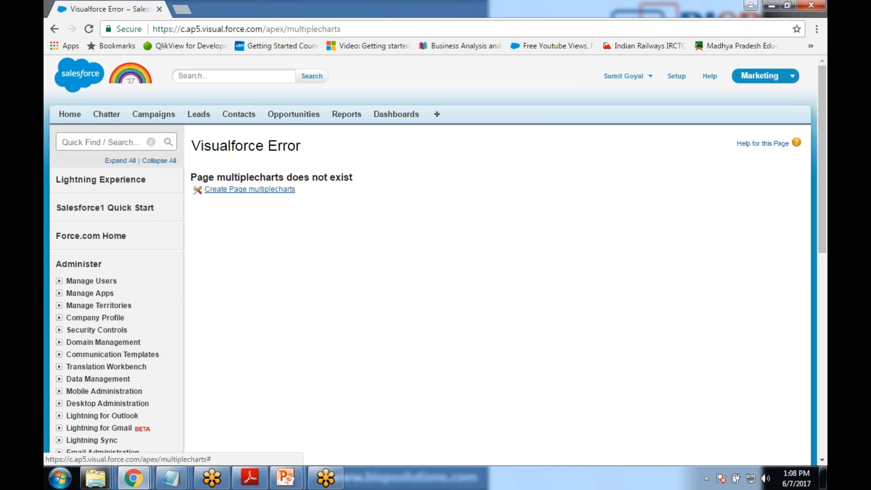
pyautogui.click(249, 189)
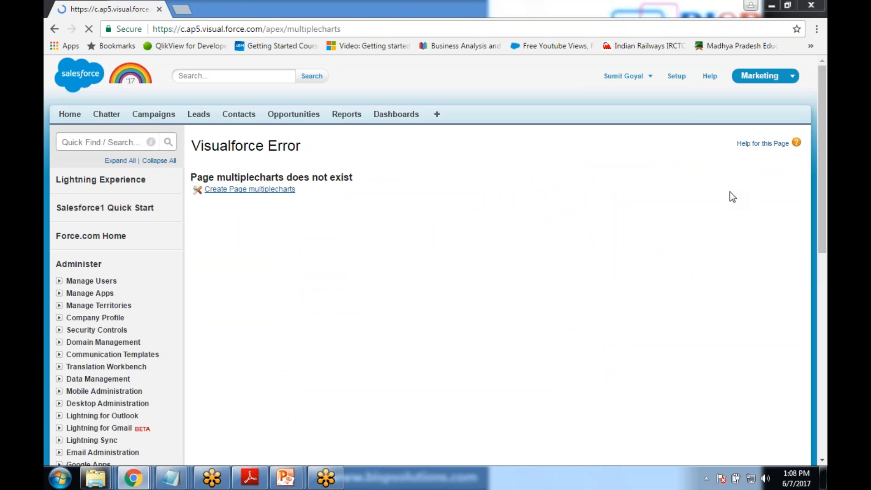
pyautogui.click(249, 189)
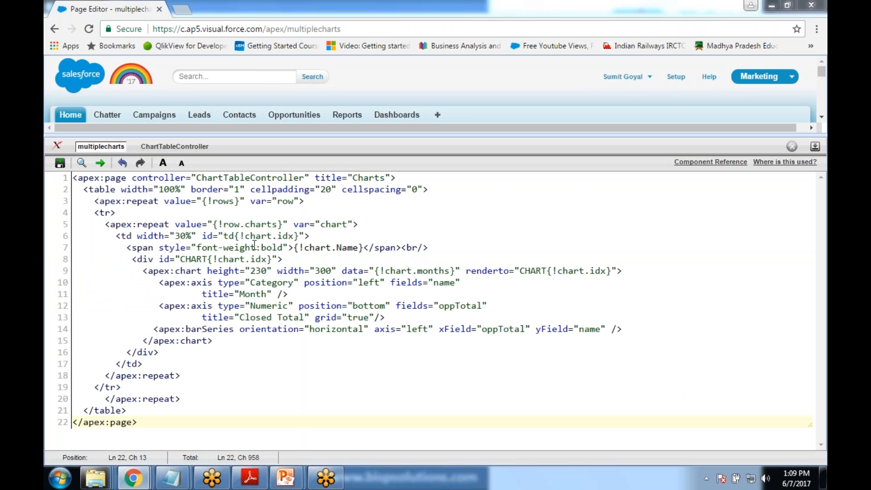
pyautogui.moveTo(150, 176)
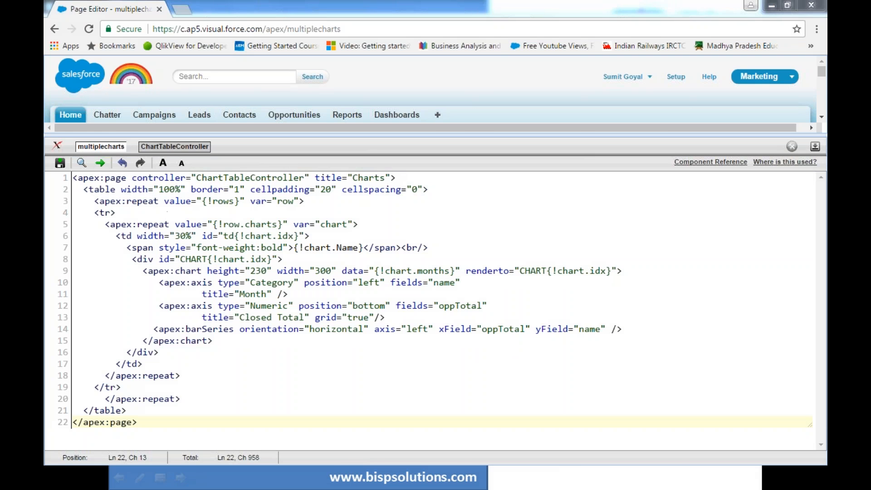
# Switch the page editor to the ChartTableController class code
pyautogui.click(174, 146)
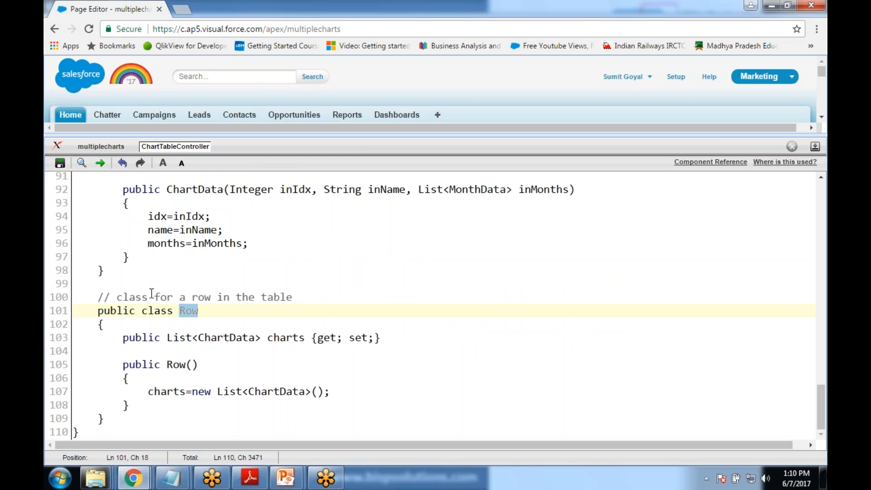
# Return the page editor to the multiplecharts page markup
pyautogui.click(101, 147)
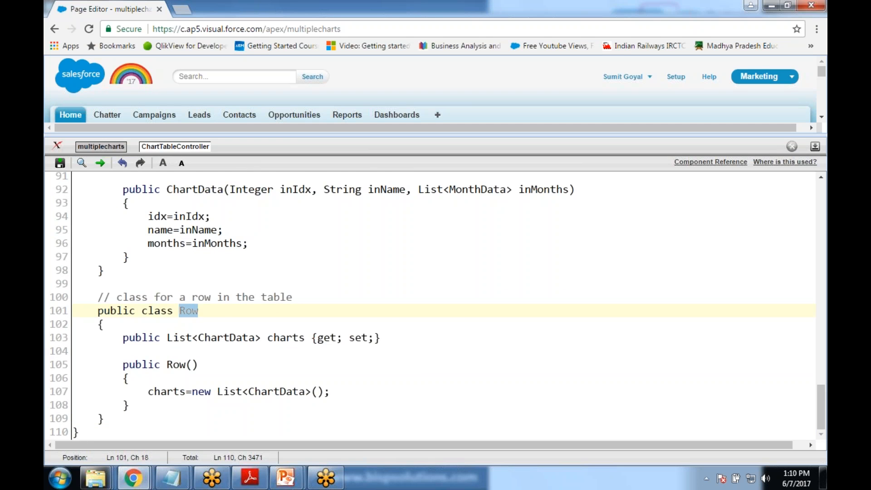
pyautogui.click(100, 146)
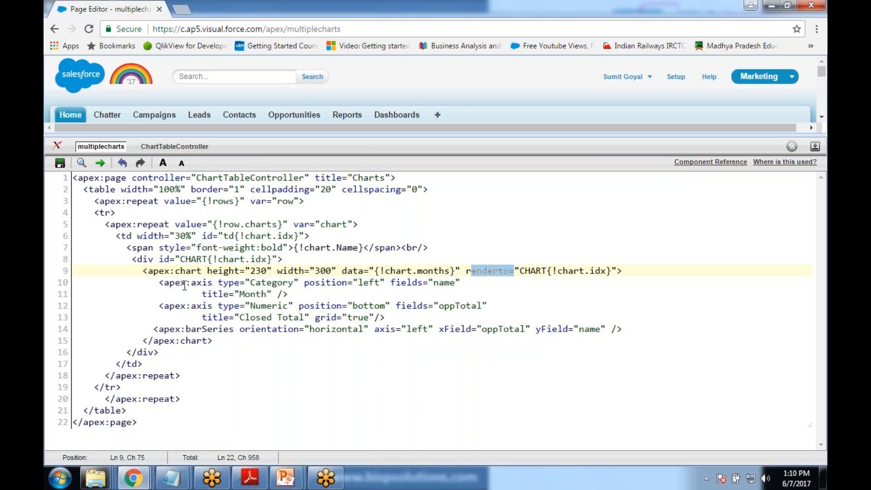
# Collapse both apex:axis tags onto single lines, shortening the markup to 20 lines
pyautogui.click(251, 282)
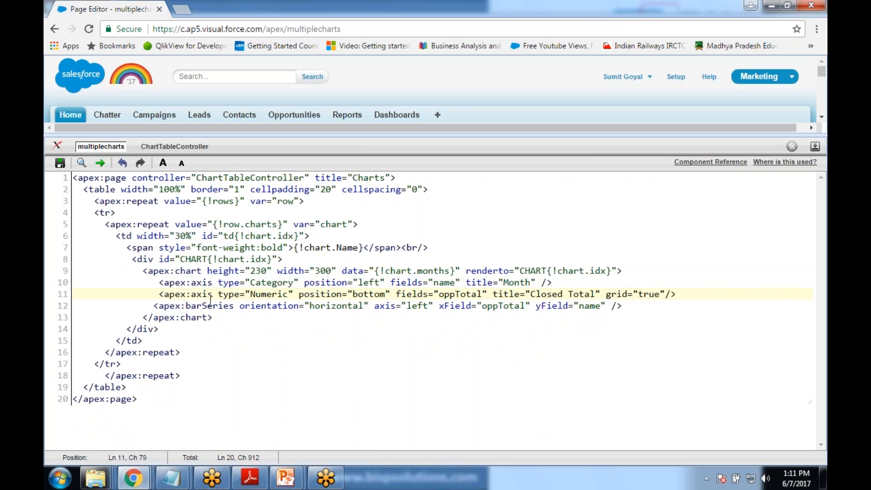
pyautogui.doubleClick(335, 306)
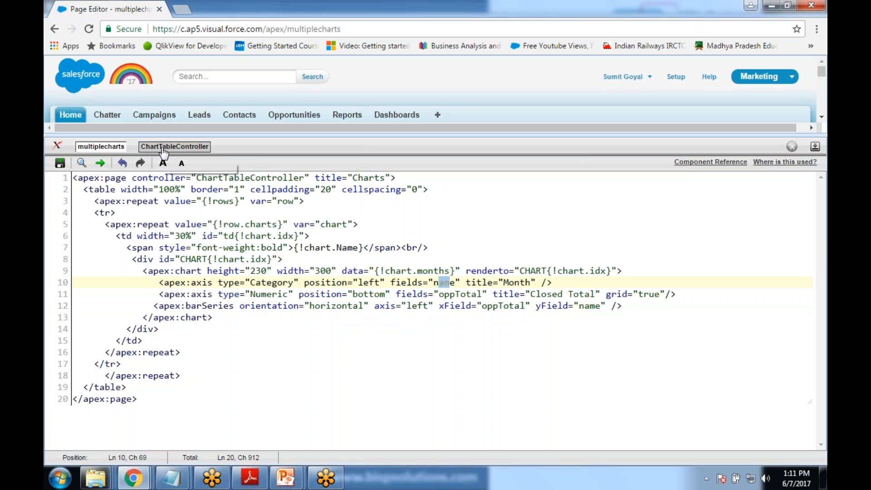
# Review the ChartData class, MONTH_NAMES list and getRows return type in ChartTableController
pyautogui.click(174, 146)
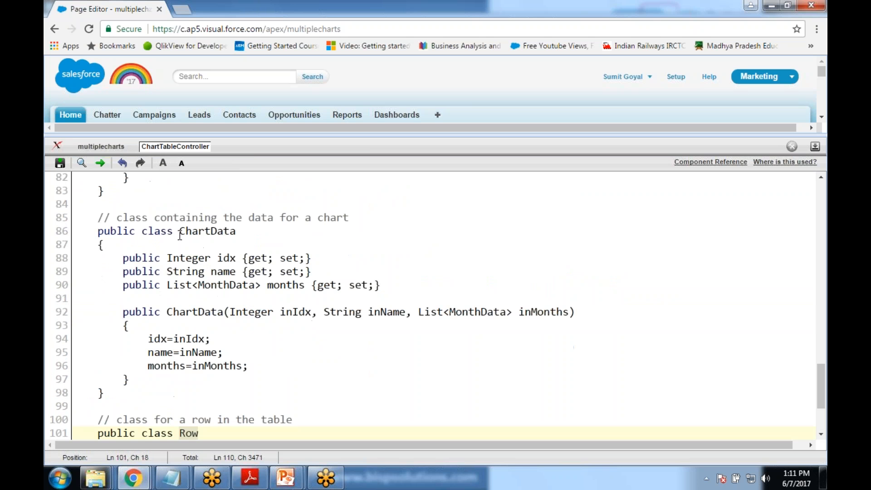
pyautogui.doubleClick(207, 232)
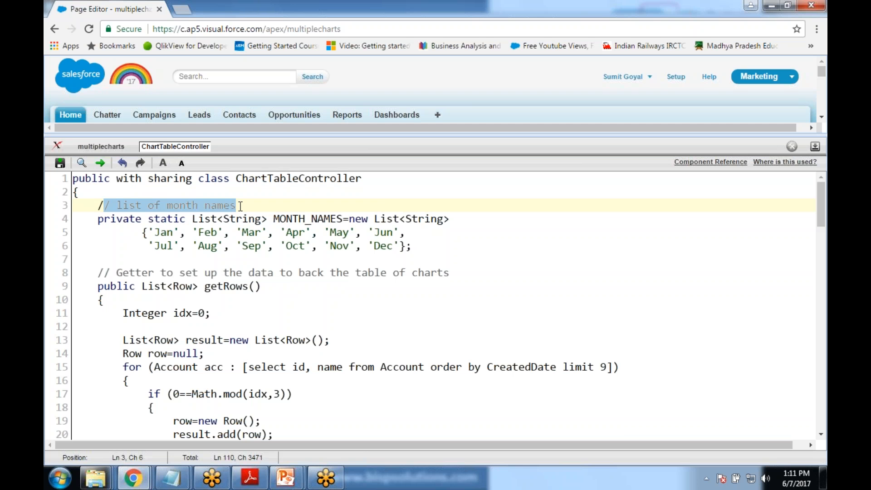
pyautogui.doubleClick(308, 219)
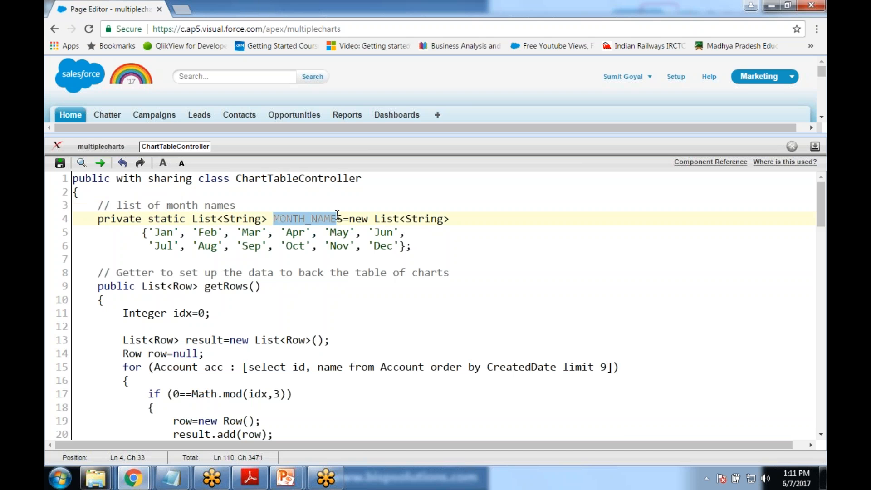
pyautogui.click(101, 146)
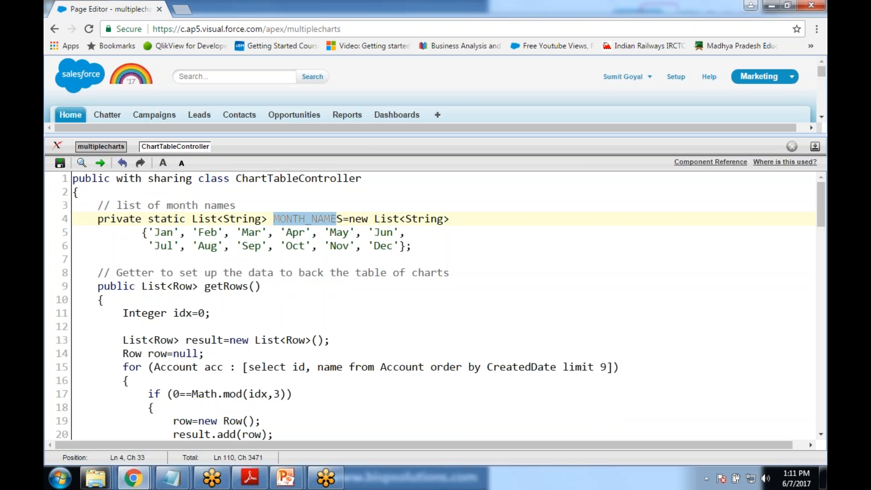
pyautogui.click(101, 147)
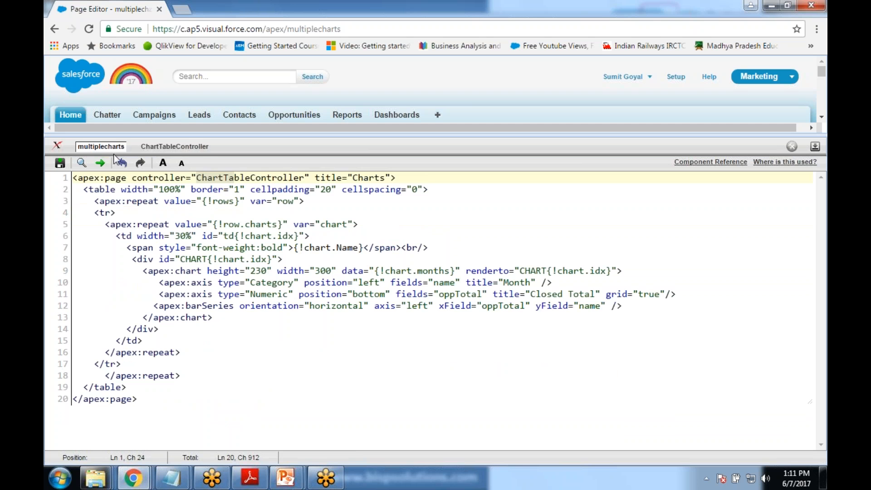
pyautogui.click(175, 146)
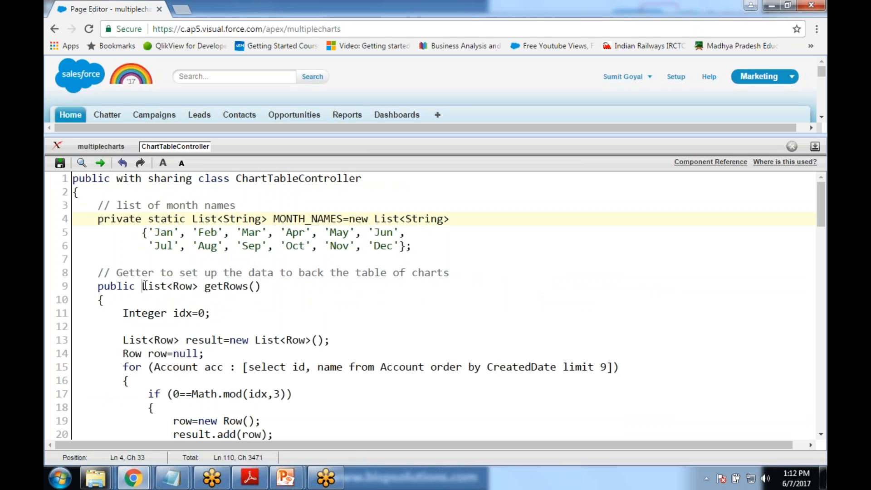
pyautogui.doubleClick(226, 286)
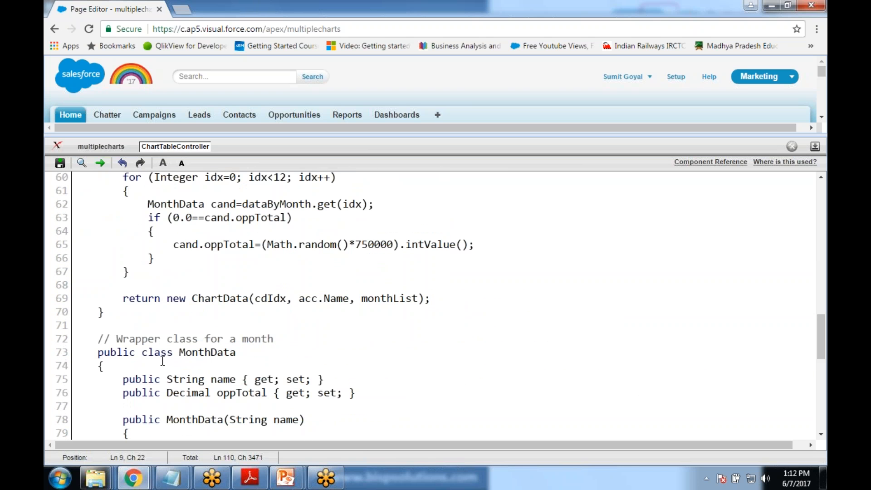
# Highlight the limit 9 account query, row variable and start of getAccountChartData
pyautogui.scroll(-3)
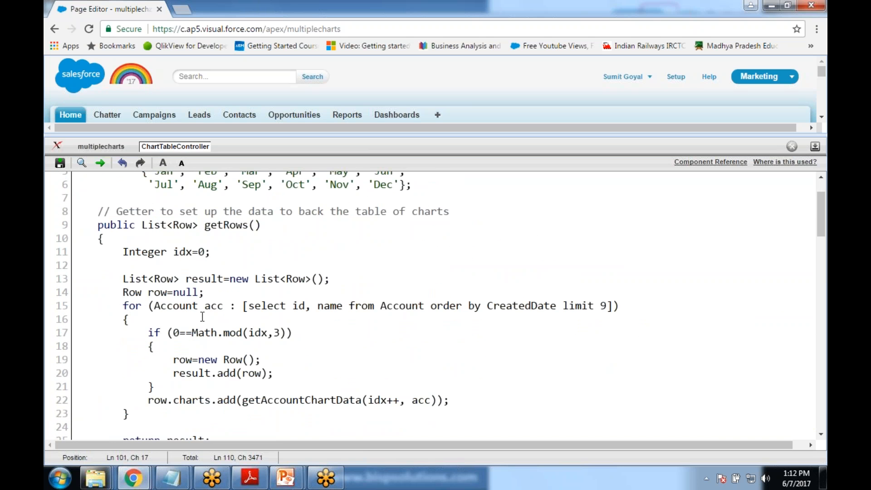
pyautogui.moveTo(223, 293)
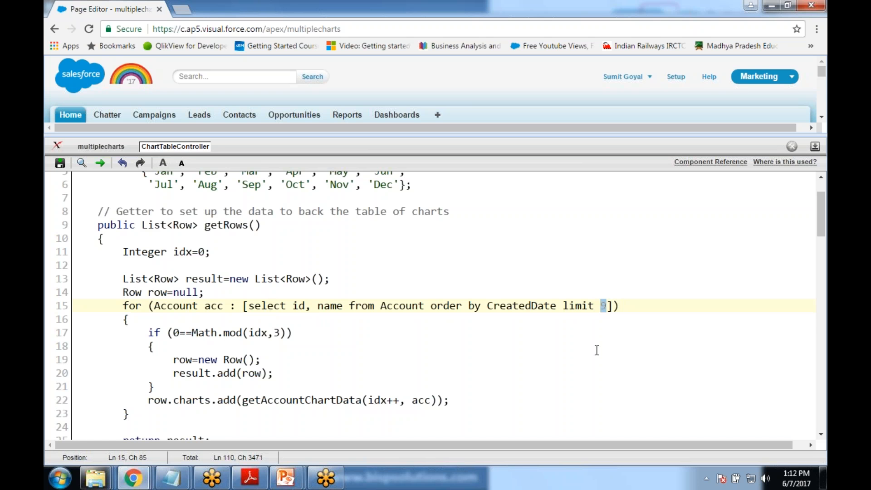
pyautogui.doubleClick(577, 306)
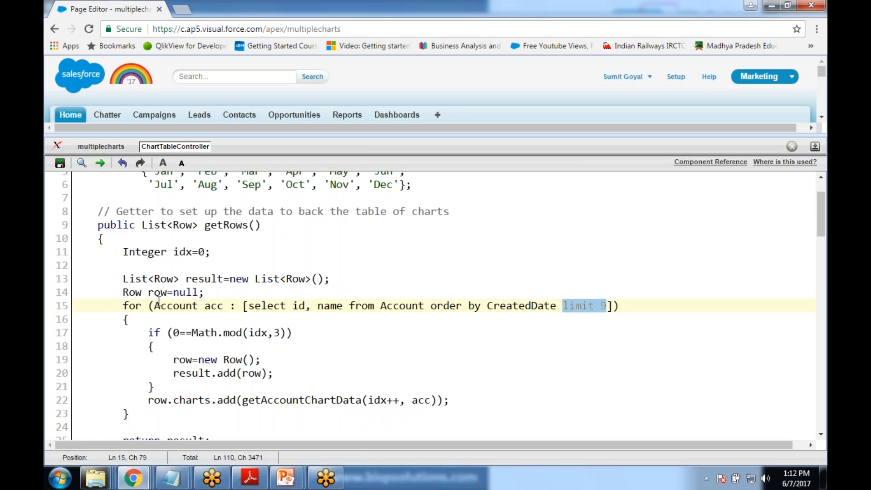
pyautogui.doubleClick(175, 306)
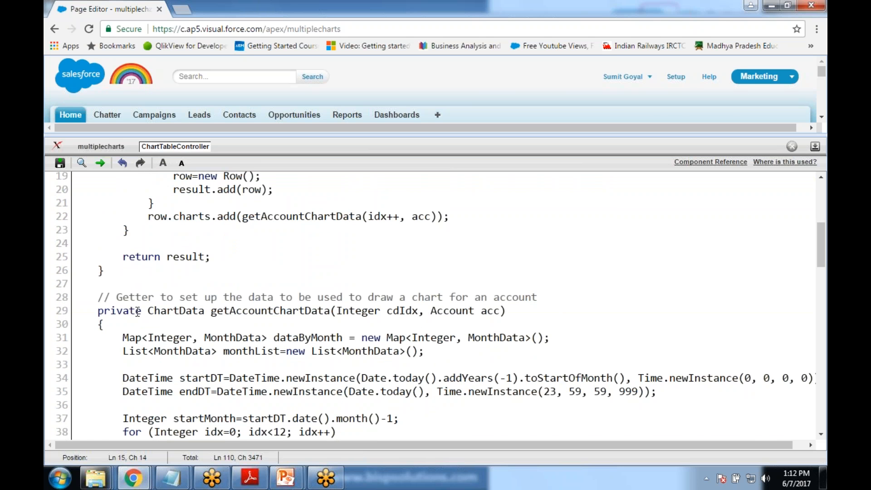
pyautogui.doubleClick(258, 310)
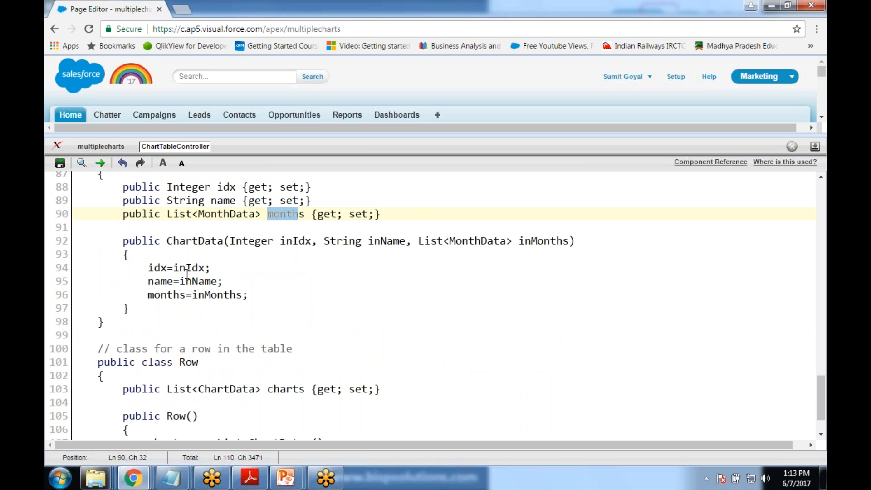
# Highlight the MonthData wrapper's name and oppTotal properties and the random-value-range comment
pyautogui.click(101, 147)
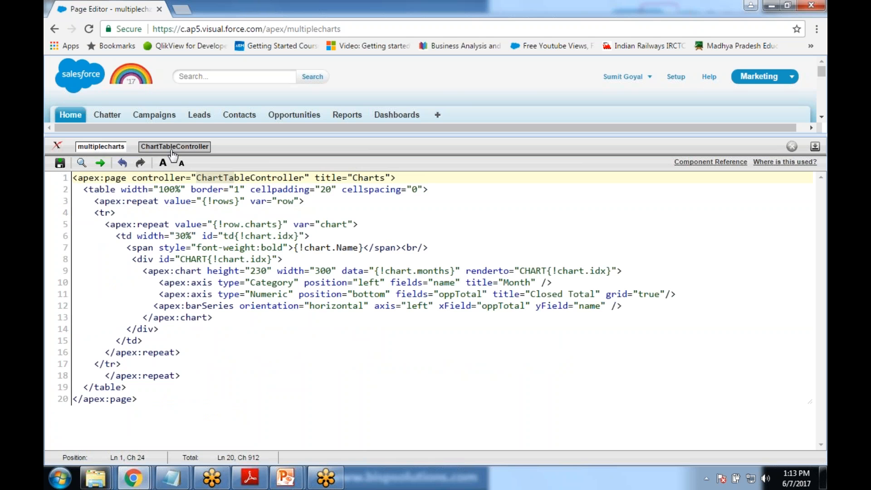
pyautogui.click(174, 147)
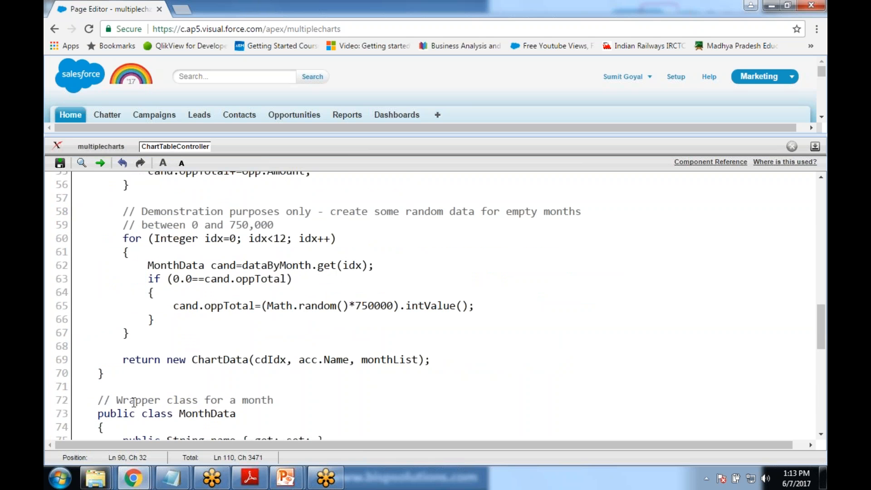
pyautogui.doubleClick(204, 290)
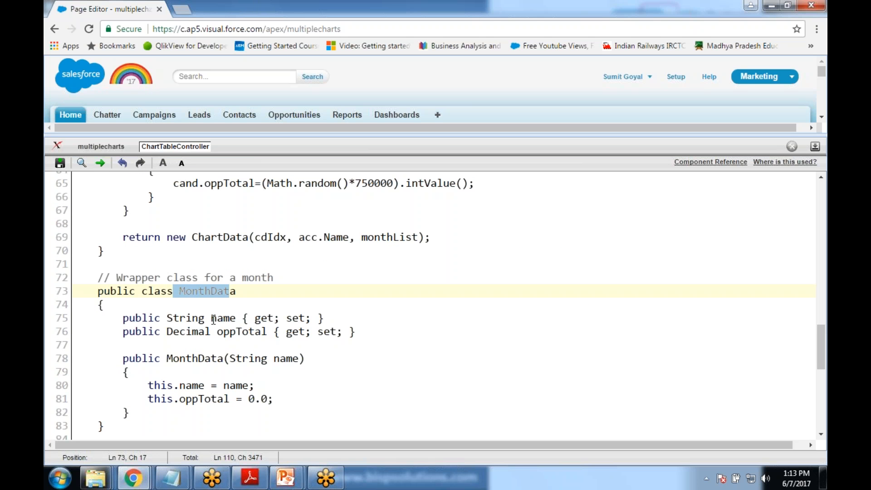
pyautogui.click(213, 318)
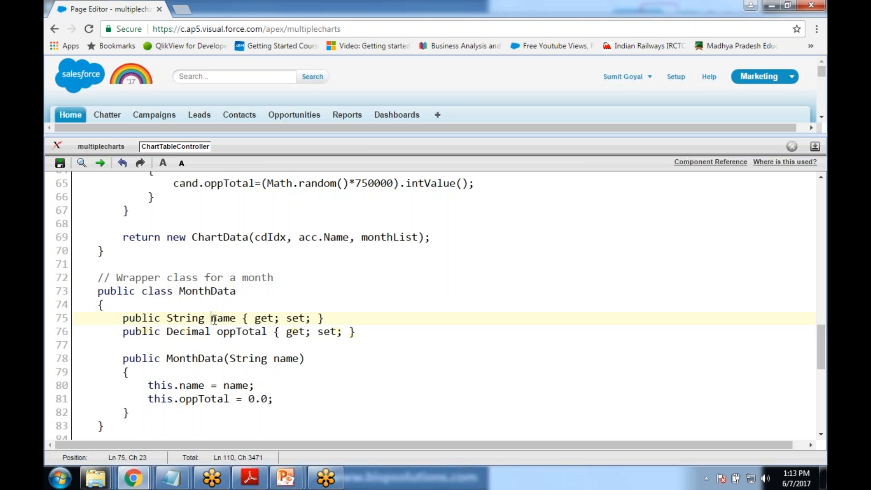
pyautogui.doubleClick(223, 318)
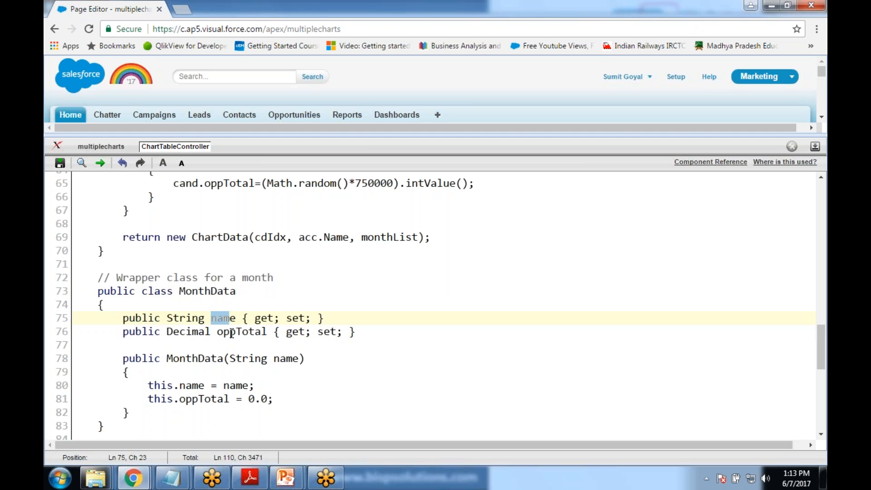
pyautogui.doubleClick(242, 332)
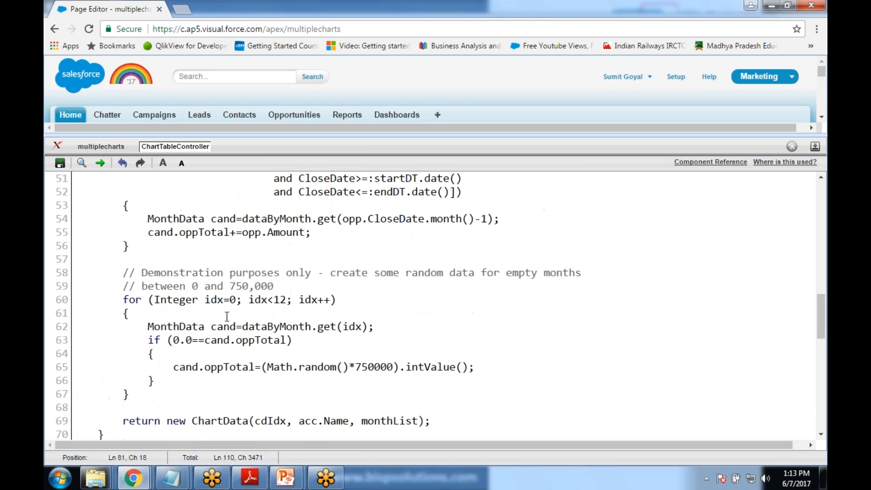
pyautogui.moveTo(157, 273)
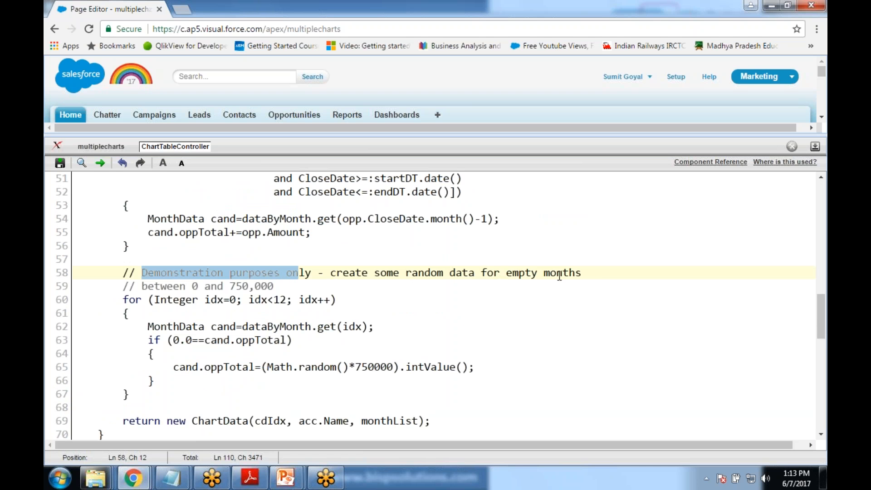
pyautogui.click(158, 286)
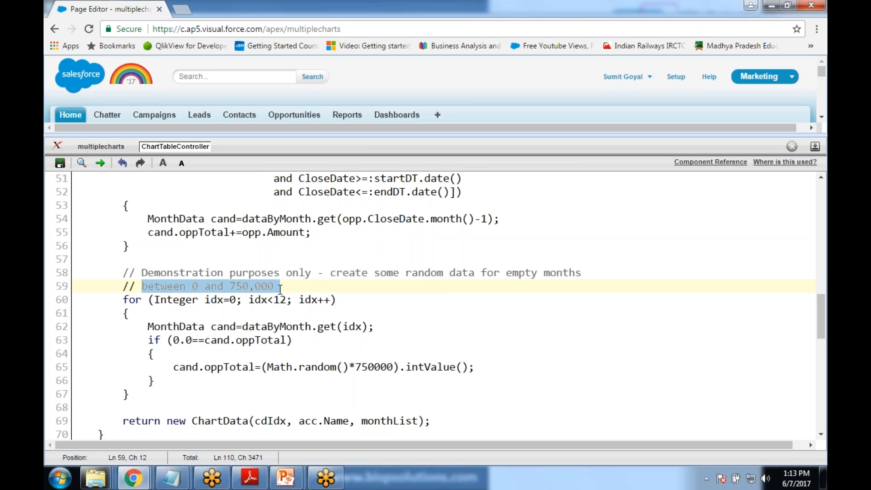
pyautogui.moveTo(343, 394)
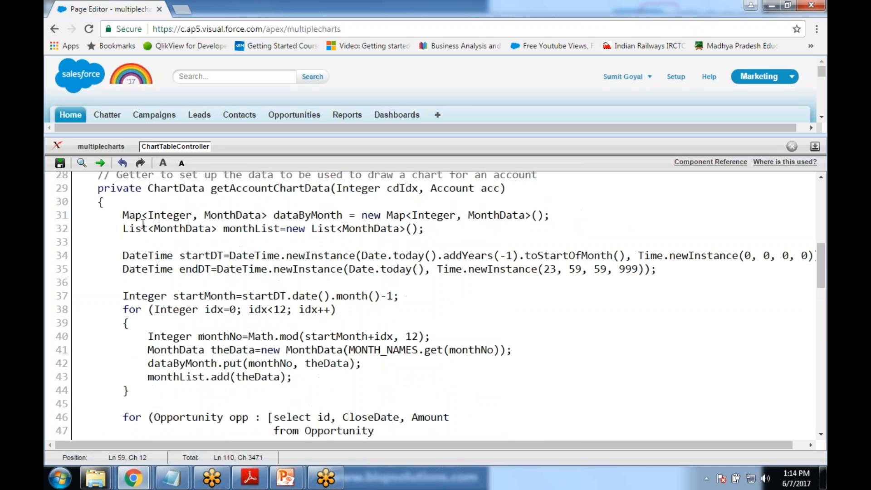
# Review the dataByMonth Map of MonthData declaration and the line adding month data
pyautogui.click(134, 215)
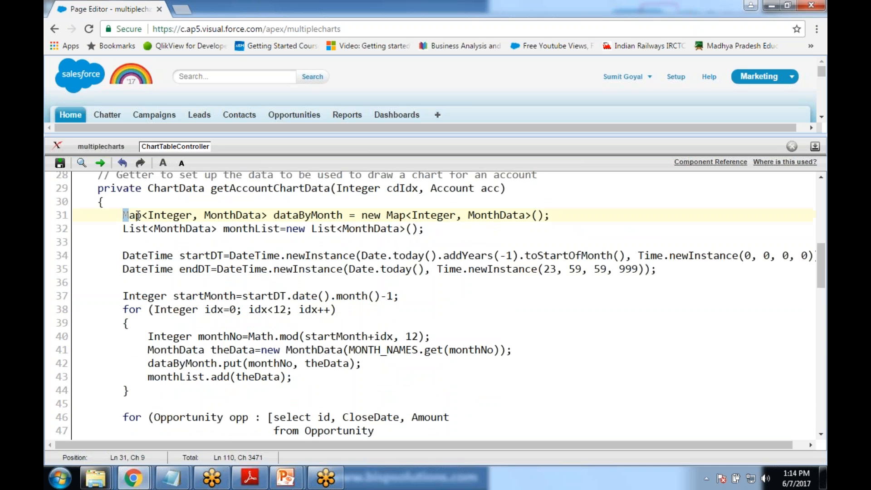
pyautogui.doubleClick(131, 215)
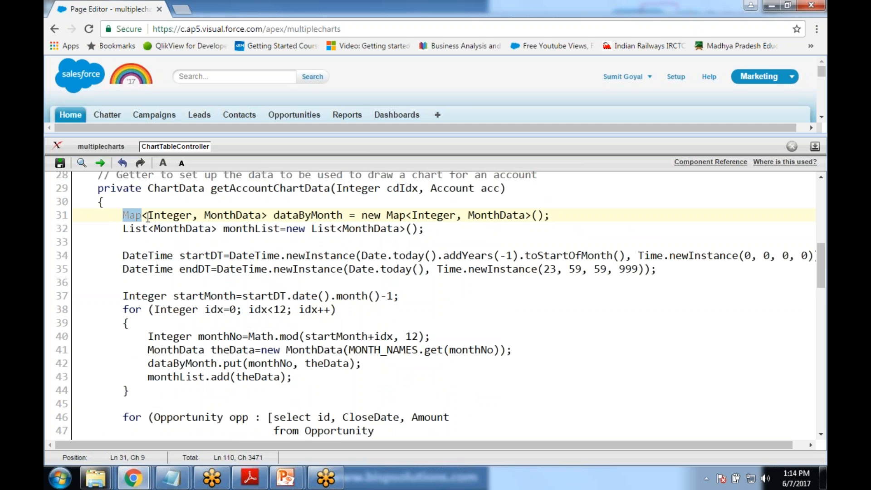
pyautogui.doubleClick(235, 215)
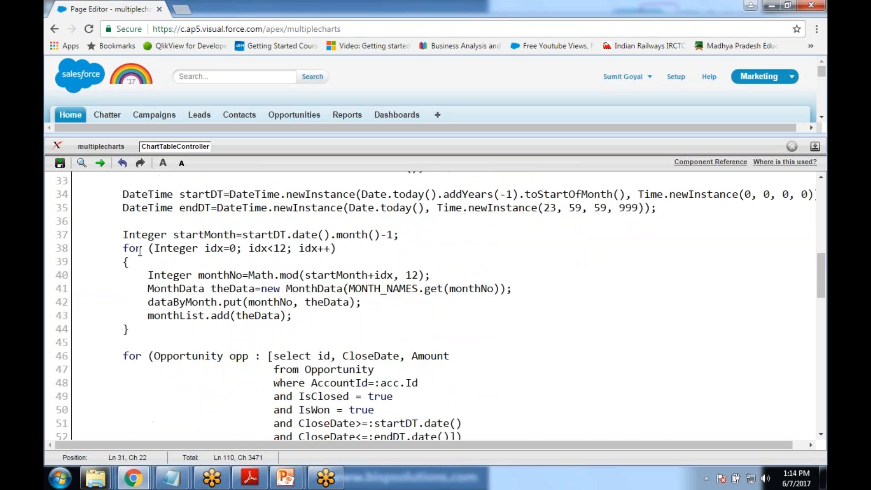
pyautogui.click(125, 248)
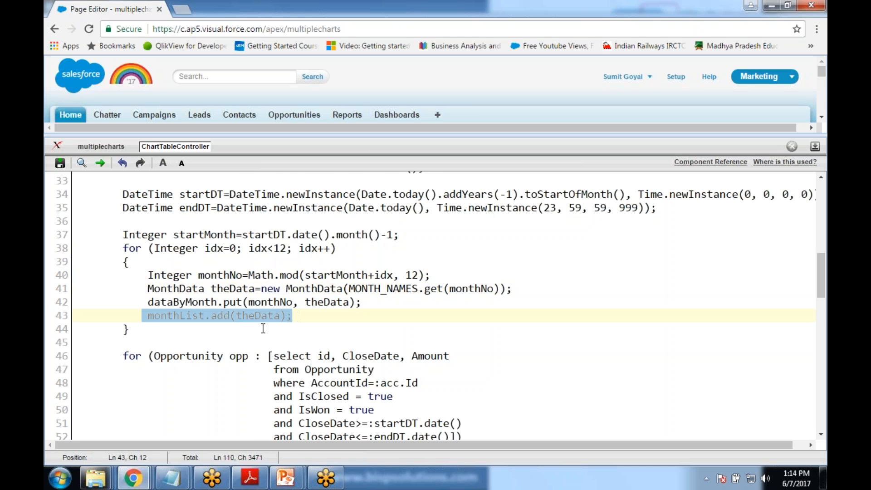
# Highlight the id field in the opportunity query and the startDT declaration
pyautogui.scroll(-3)
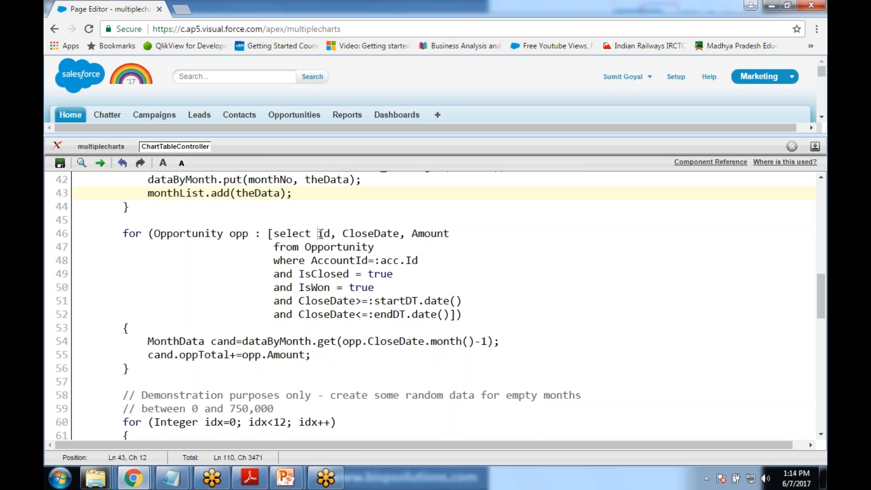
pyautogui.doubleClick(323, 233)
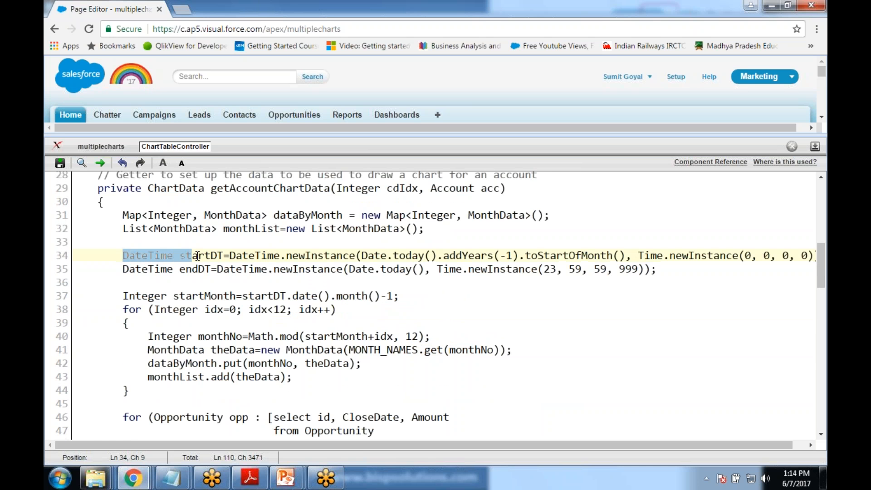
pyautogui.click(287, 256)
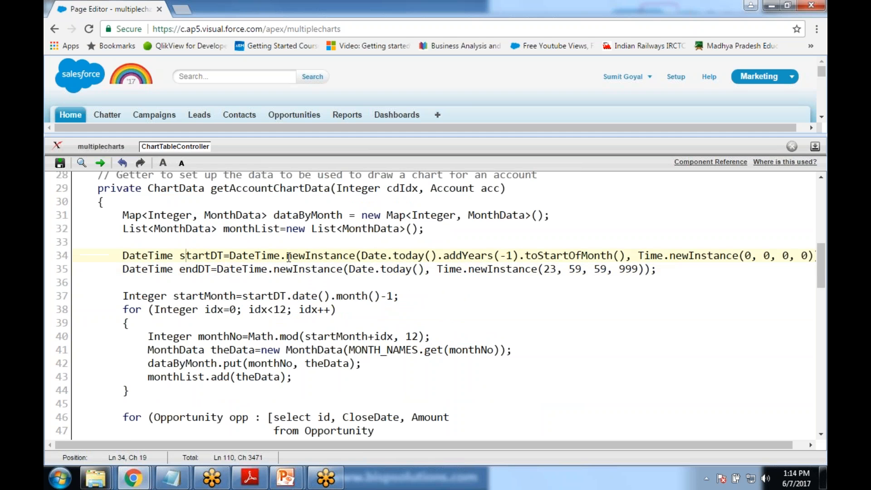
pyautogui.doubleClick(392, 256)
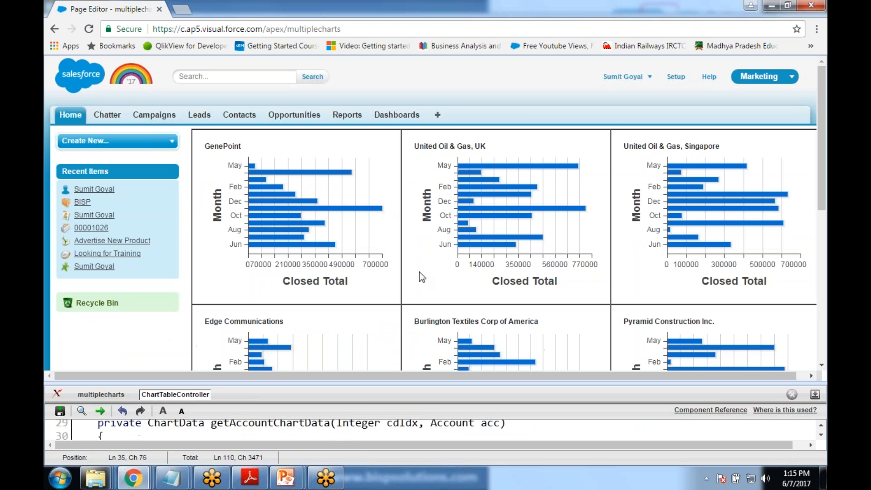
# Scroll the chart grid to reveal the Dickenson plc, Grand Hotels and Express Logistics charts
pyautogui.scroll(-3)
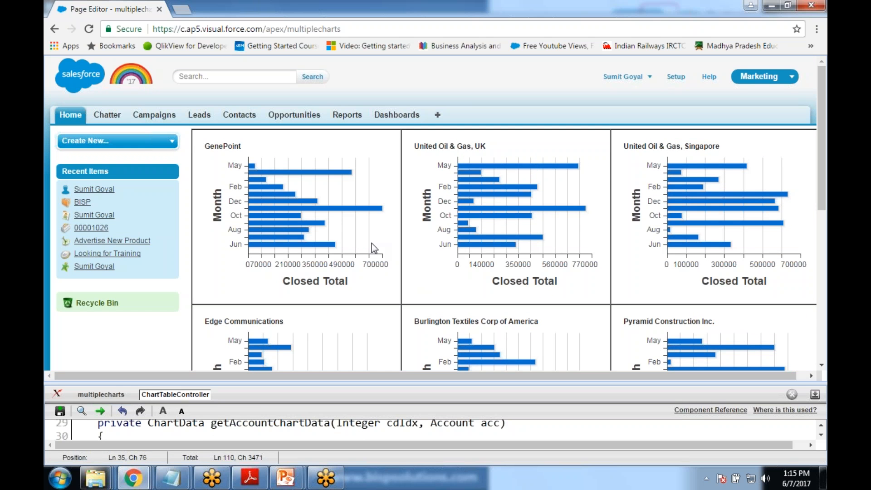
pyautogui.moveTo(469, 187)
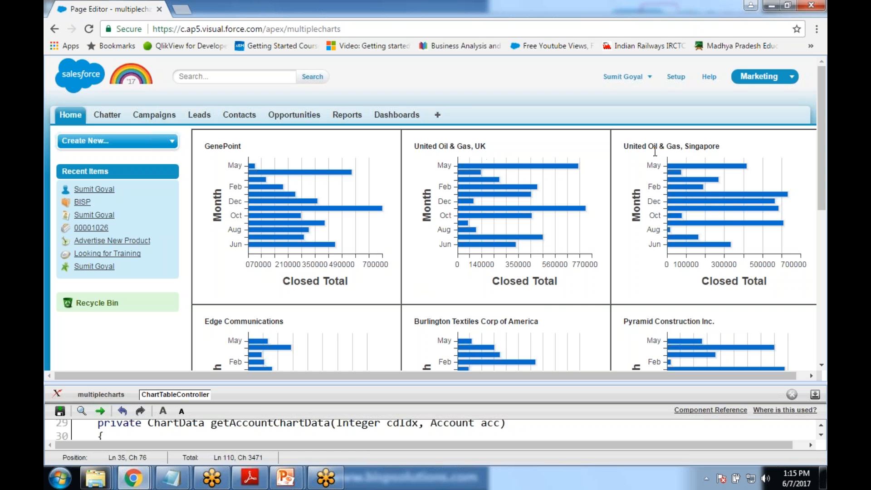
pyautogui.scroll(-3)
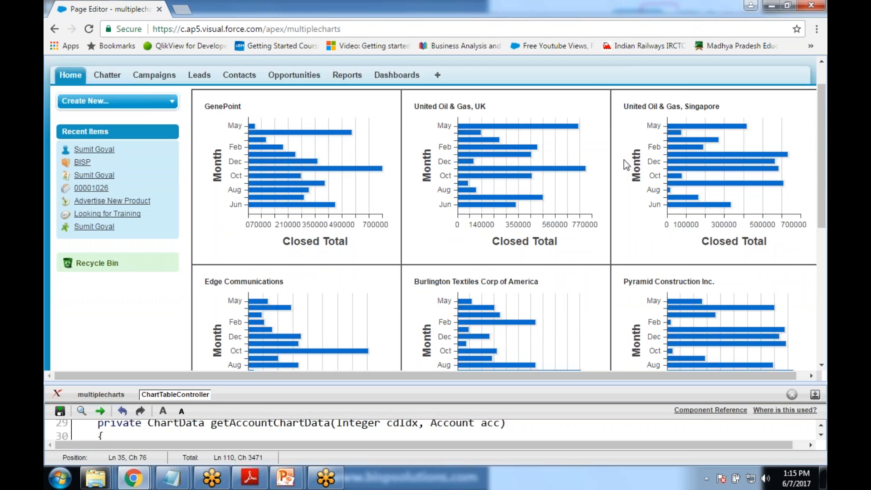
pyautogui.scroll(-3)
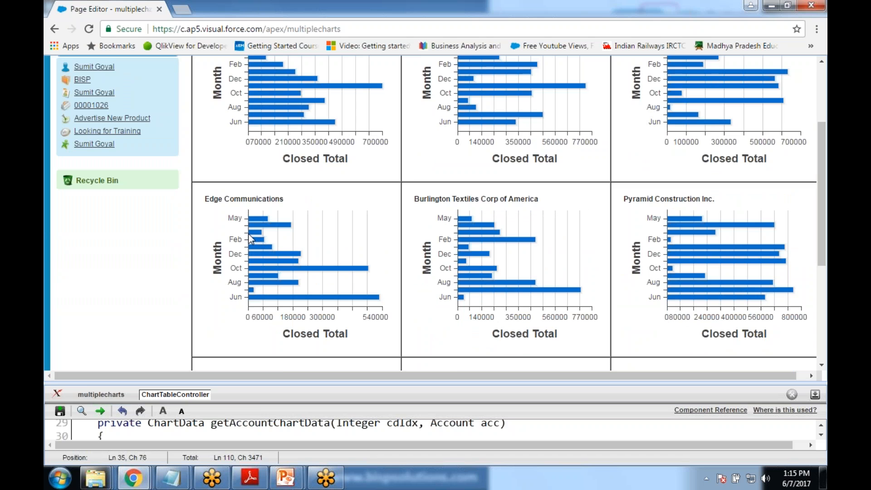
pyautogui.moveTo(303, 347)
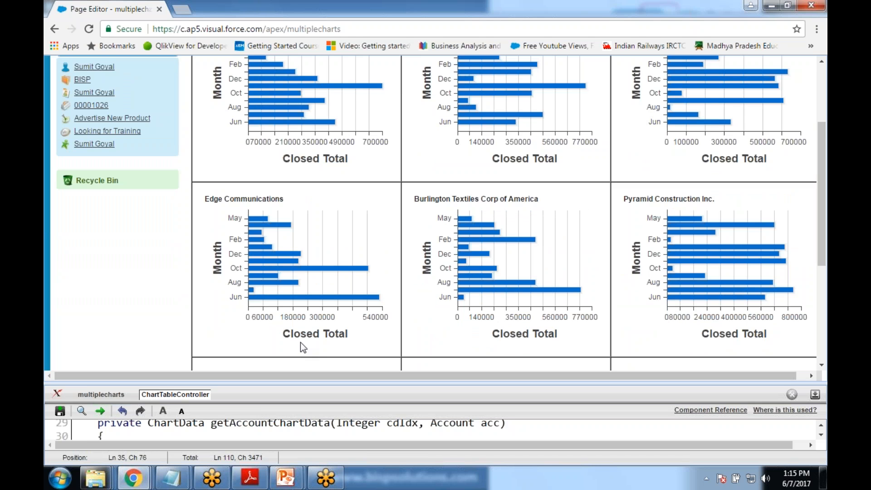
pyautogui.moveTo(253, 308)
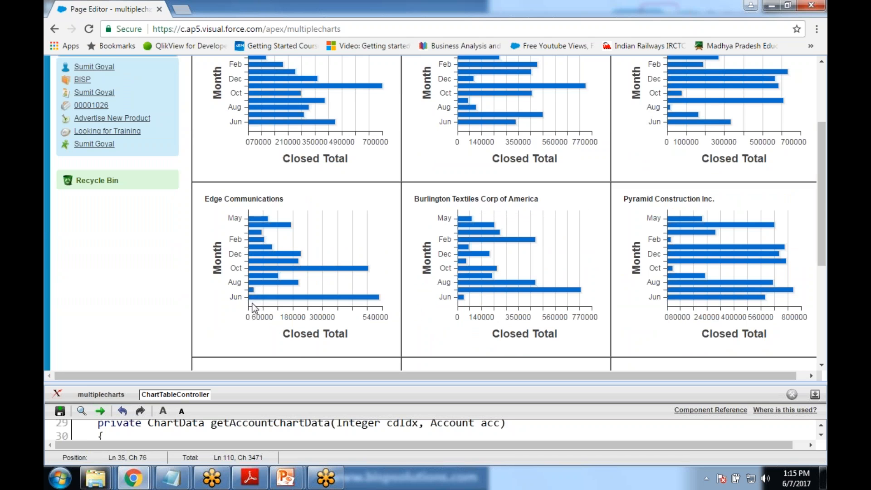
pyautogui.moveTo(270, 282)
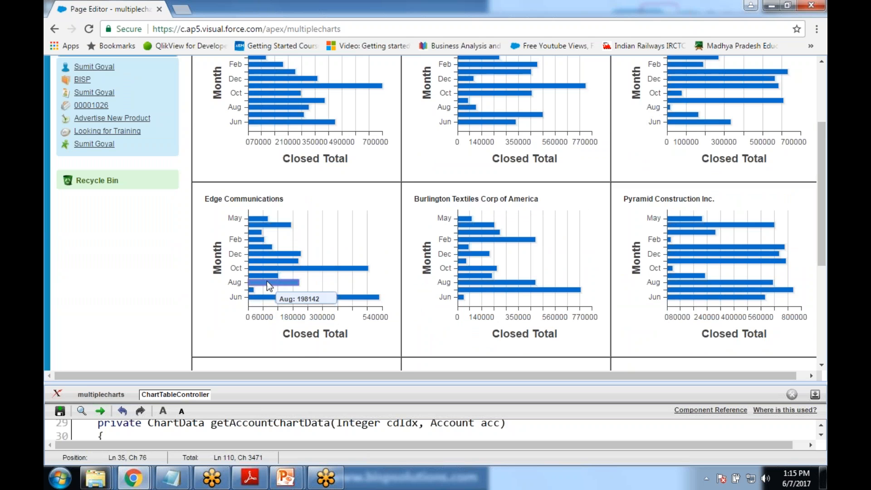
pyautogui.moveTo(267, 240)
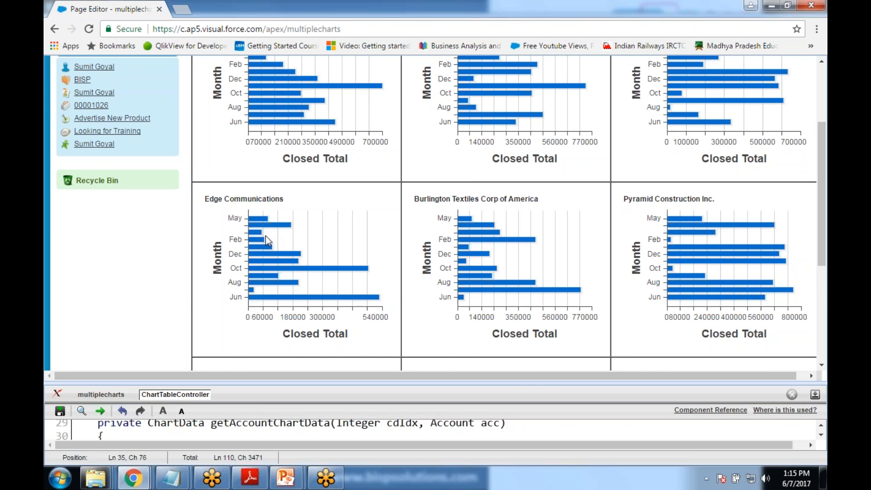
pyautogui.scroll(-3)
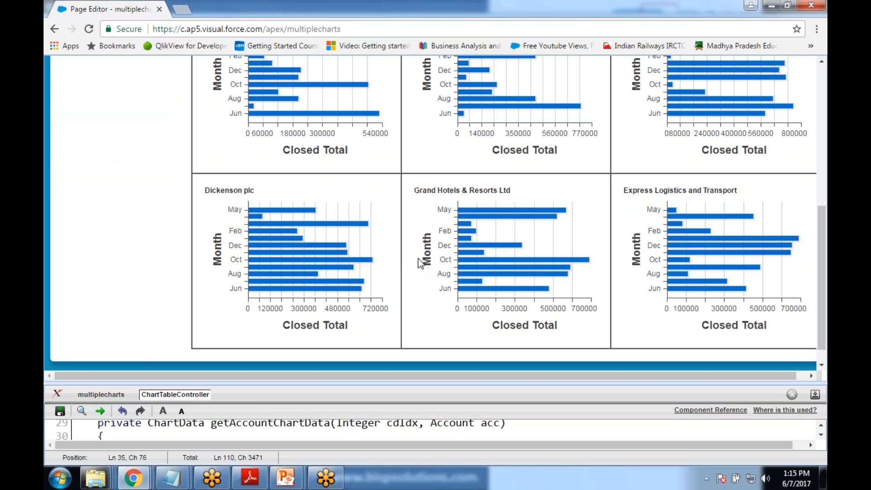
pyautogui.moveTo(396, 262)
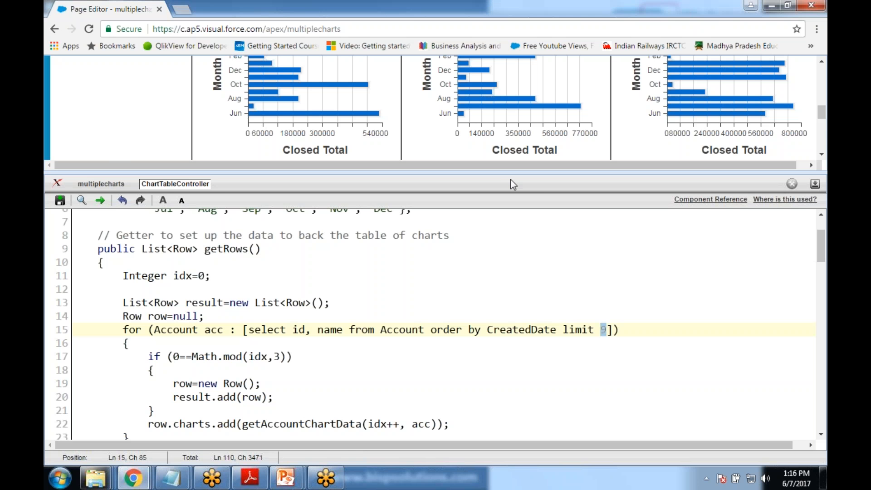
# Scroll to the last two rows of account charts and the page footer
pyautogui.scroll(-3)
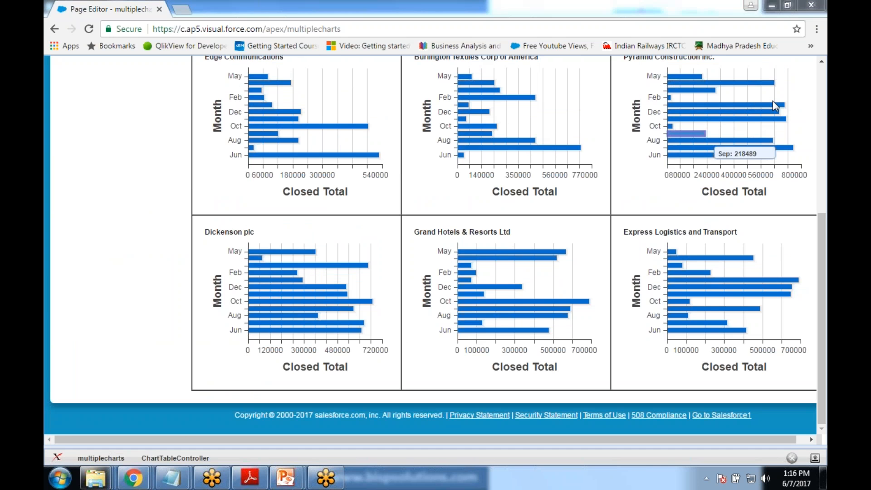
pyautogui.moveTo(110, 316)
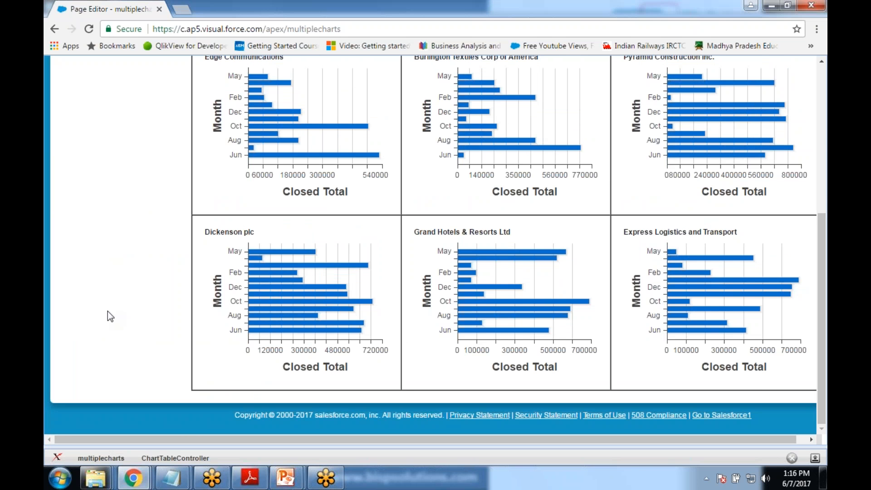
pyautogui.moveTo(131, 310)
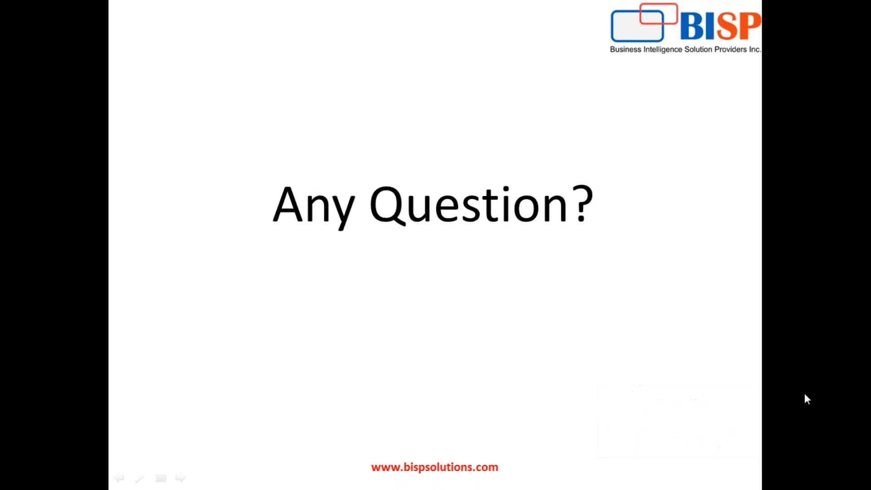
pyautogui.moveTo(728, 376)
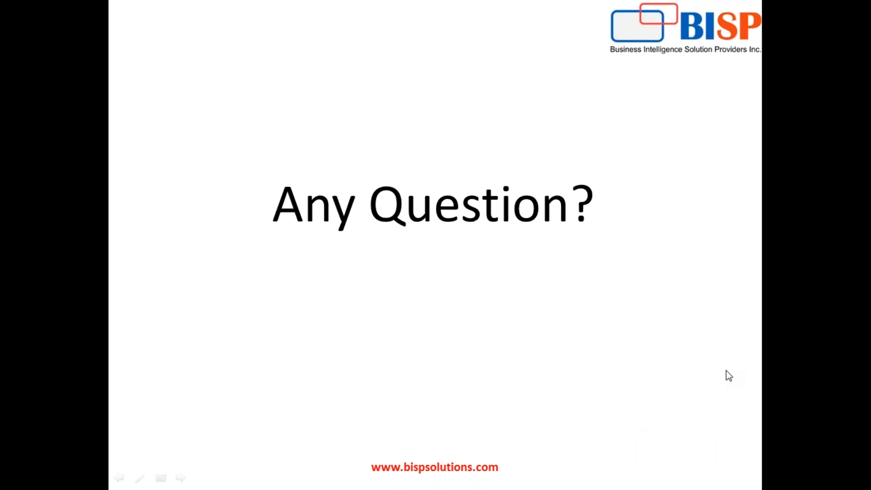
pyautogui.moveTo(736, 373)
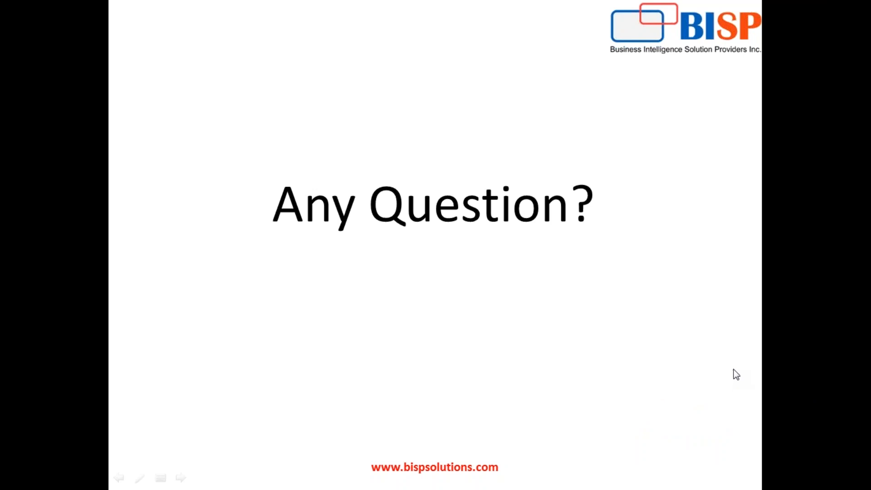
pyautogui.moveTo(713, 368)
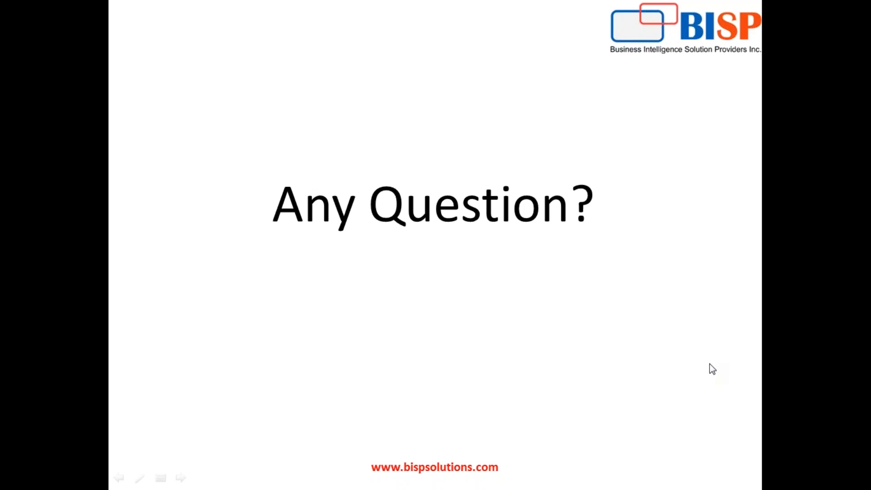
pyautogui.moveTo(824, 91)
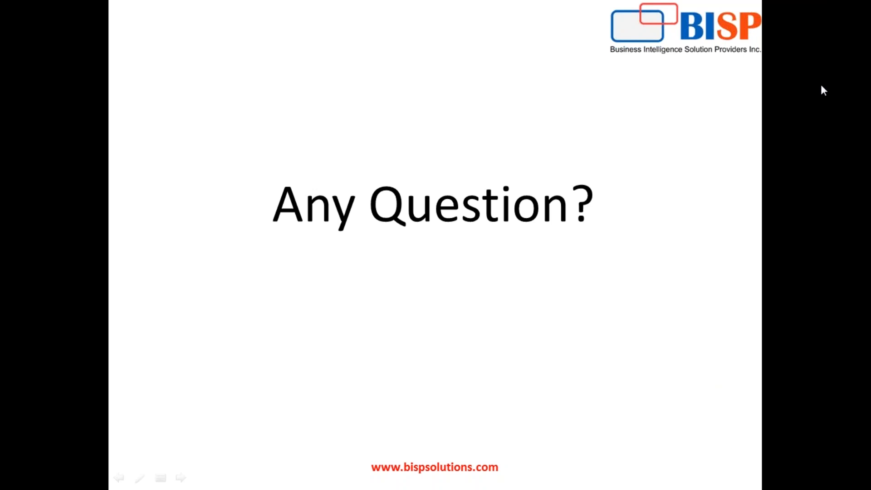